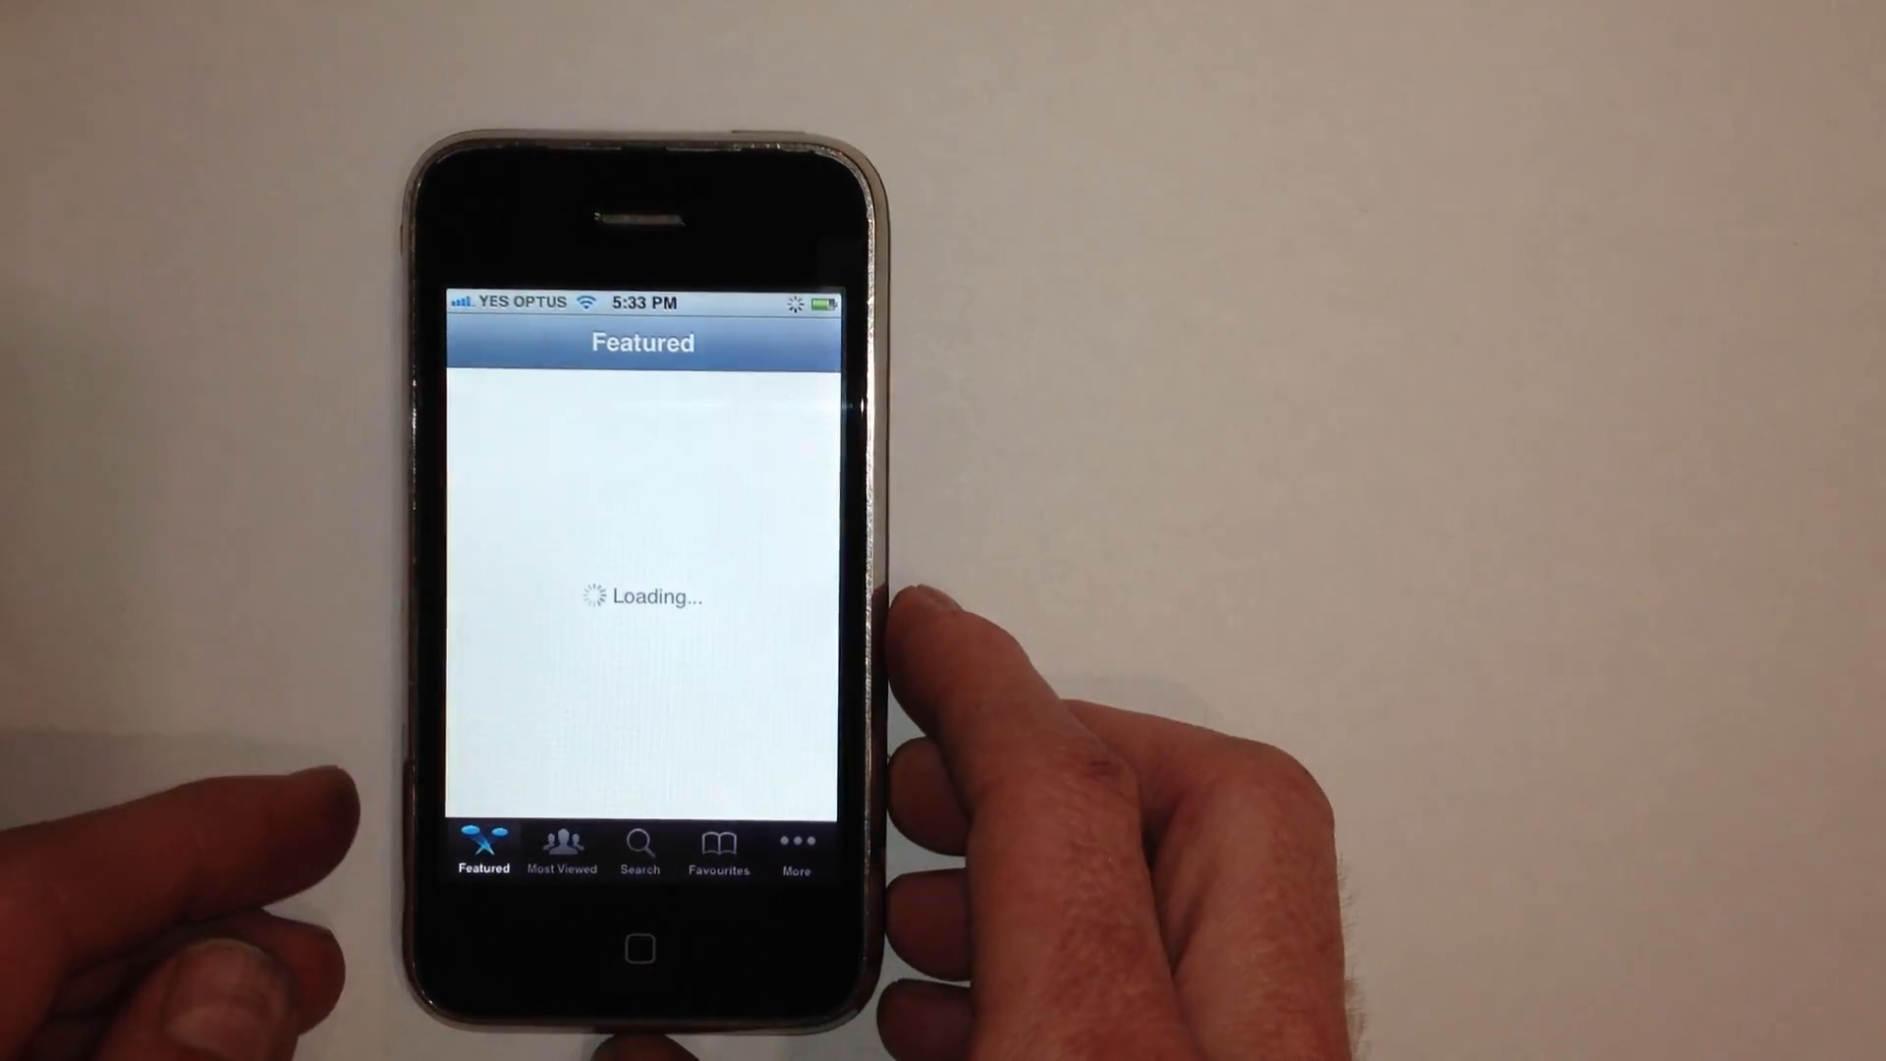
- Browse today's most viewed videos, view the Britney Gangnam Style video's details, then return to the home screen
{"action": "left_click", "coordinate": [562, 848]}
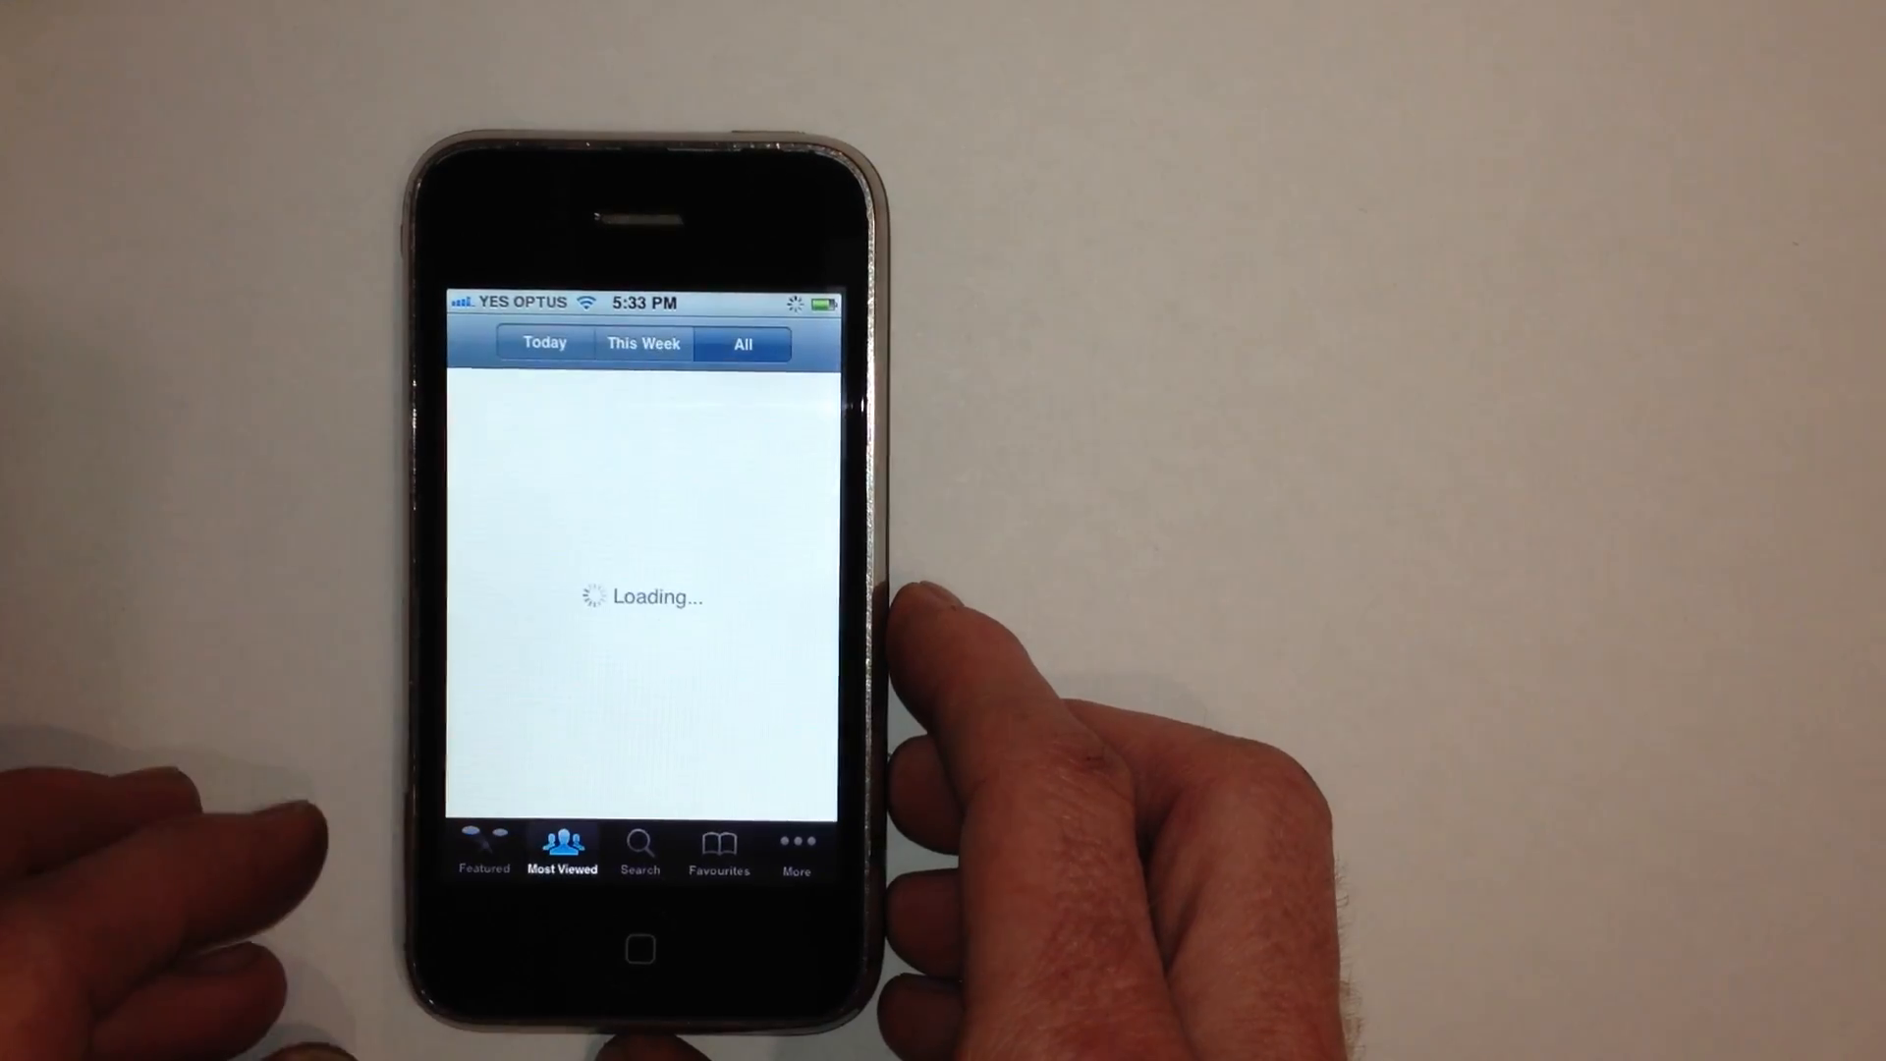
{"action": "left_click", "coordinate": [544, 342]}
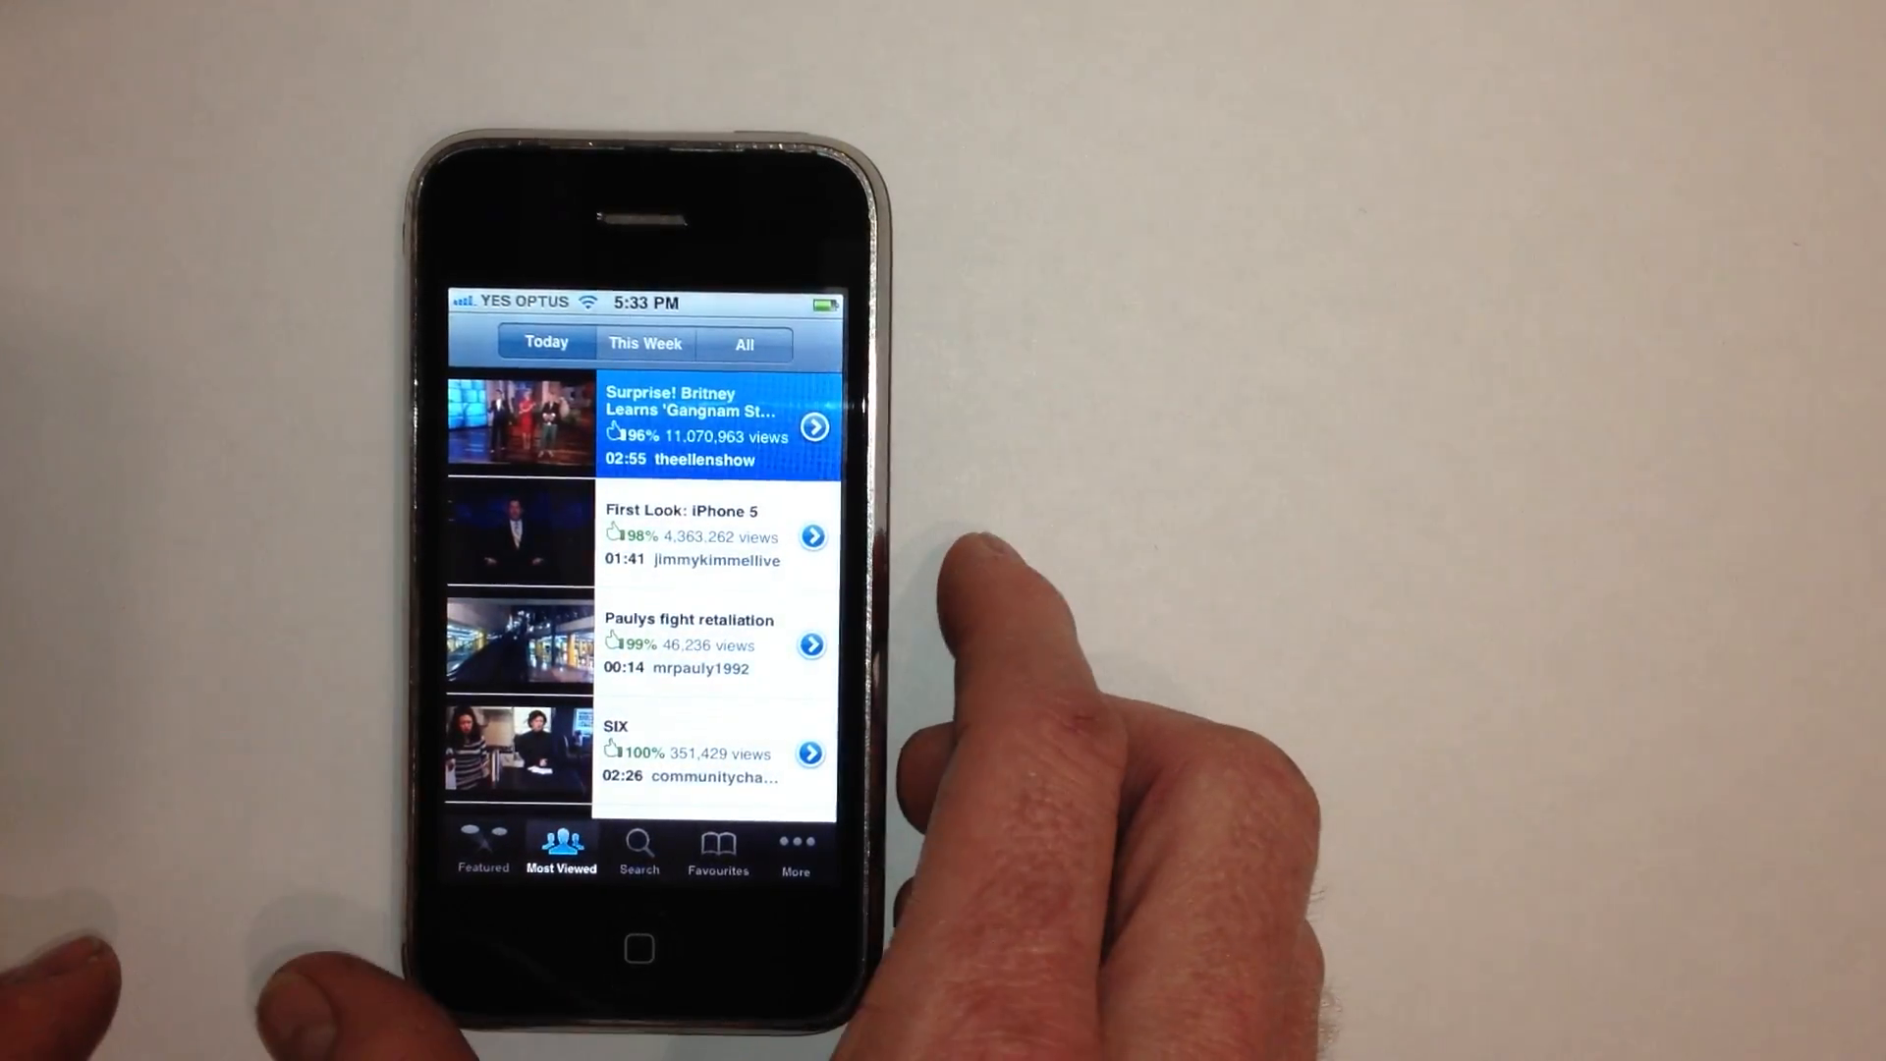
{"action": "left_click", "coordinate": [689, 416]}
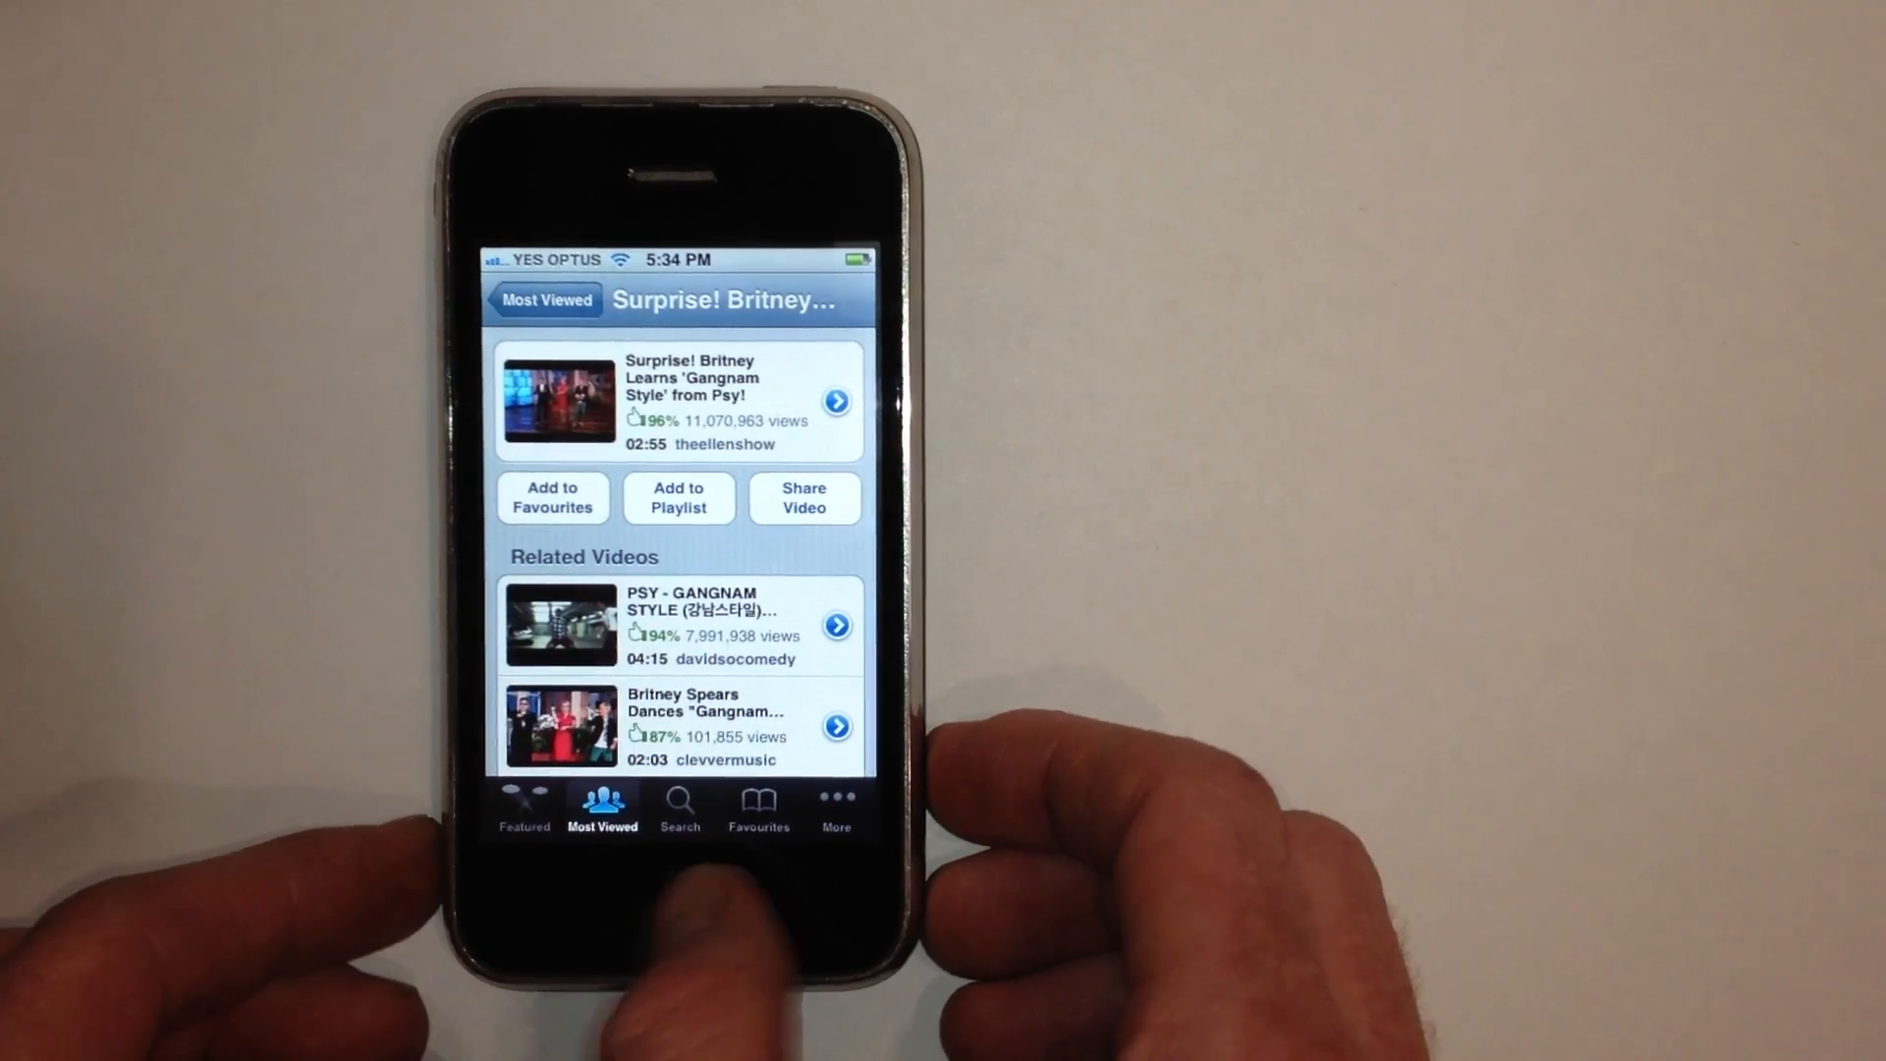
{"action": "key", "text": "home"}
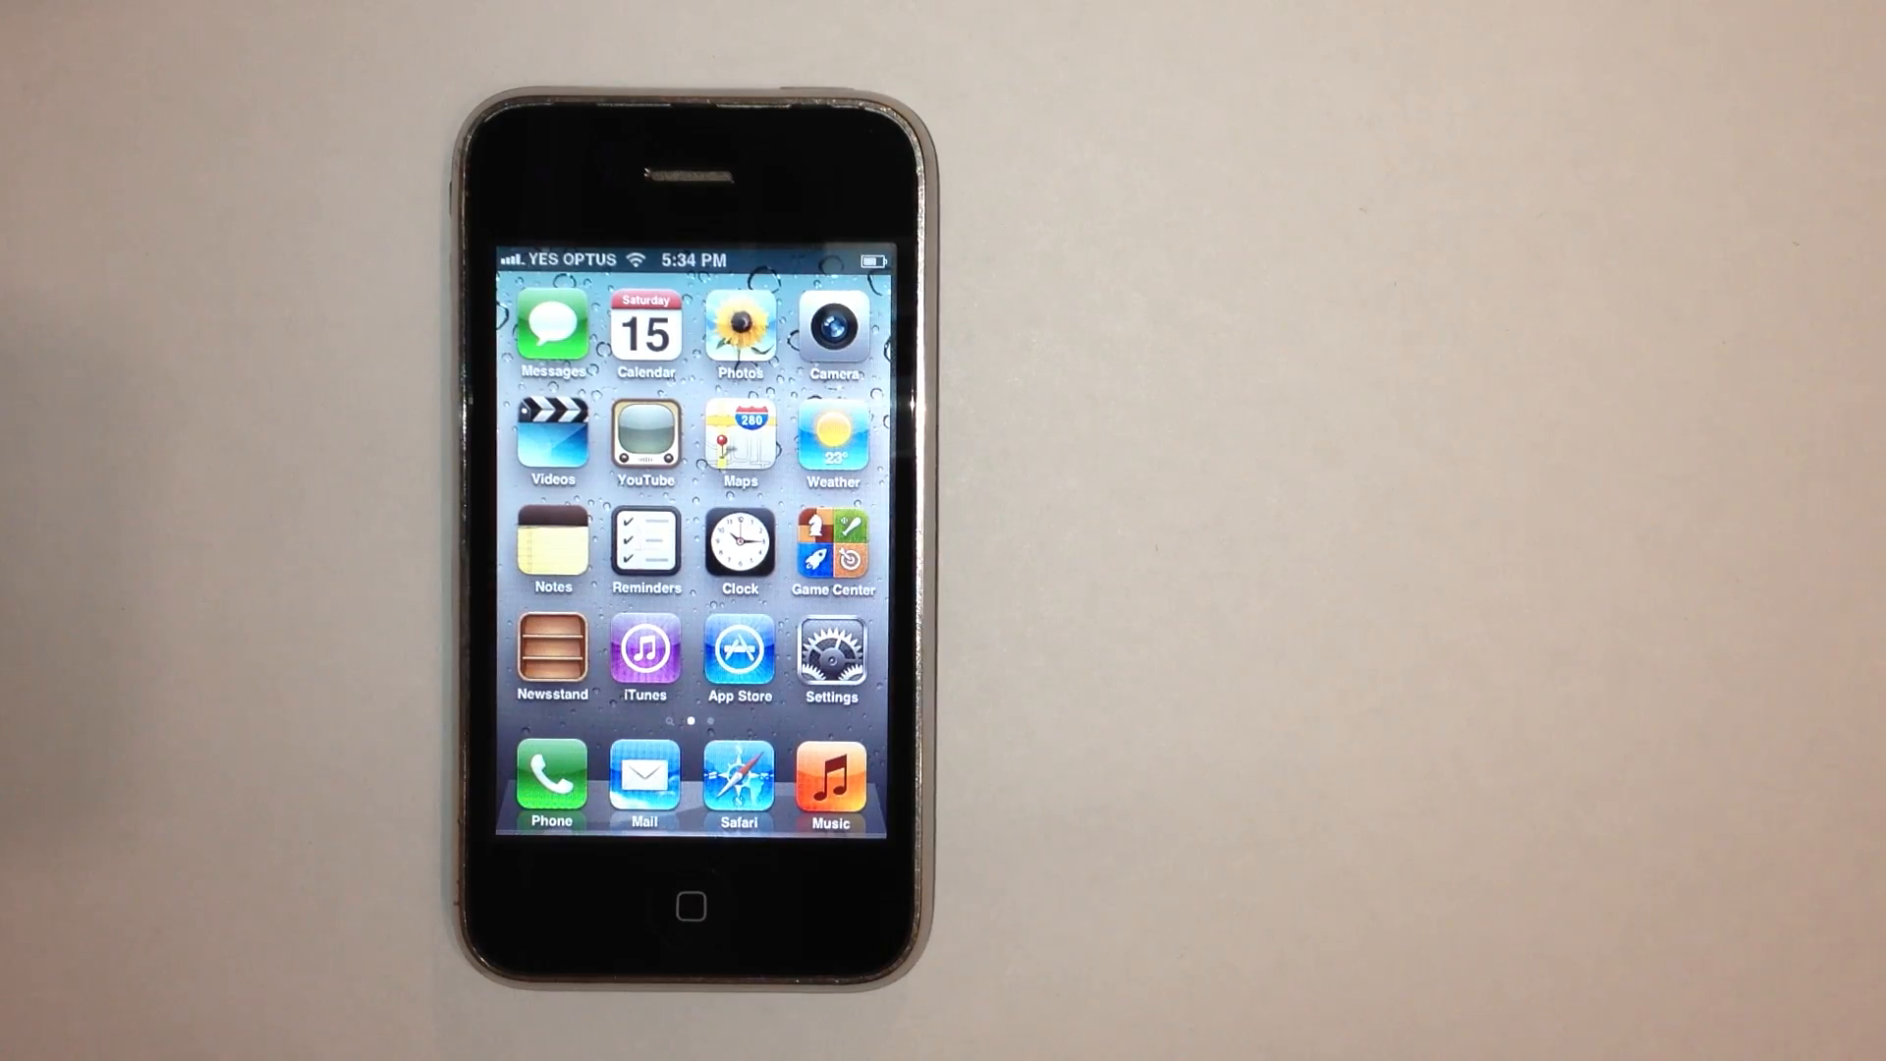
- Swipe to the home screen page holding Stocks, Utilities and Cydia
{"action": "scroll", "scroll_direction": "left", "scroll_amount": 3}
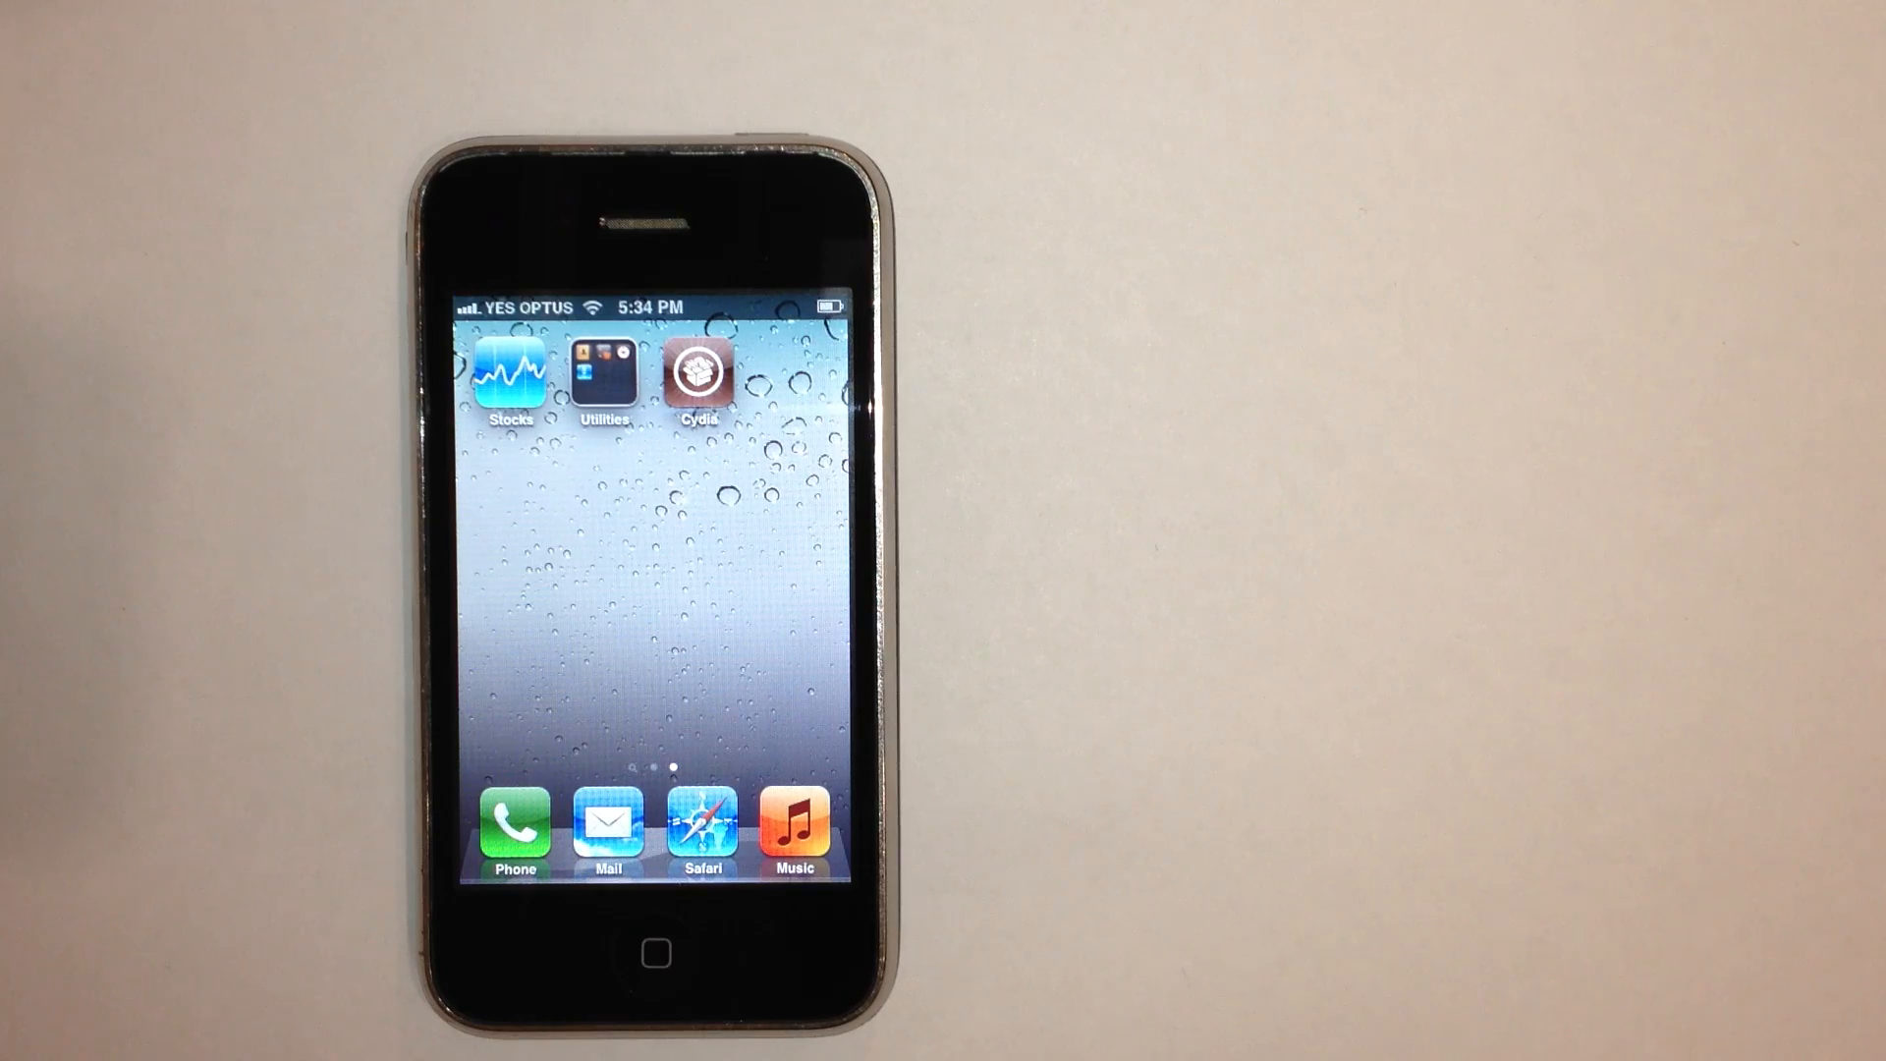
- Launch Cydia, identify as an ordinary User, and go to package search
{"action": "left_click", "coordinate": [699, 374]}
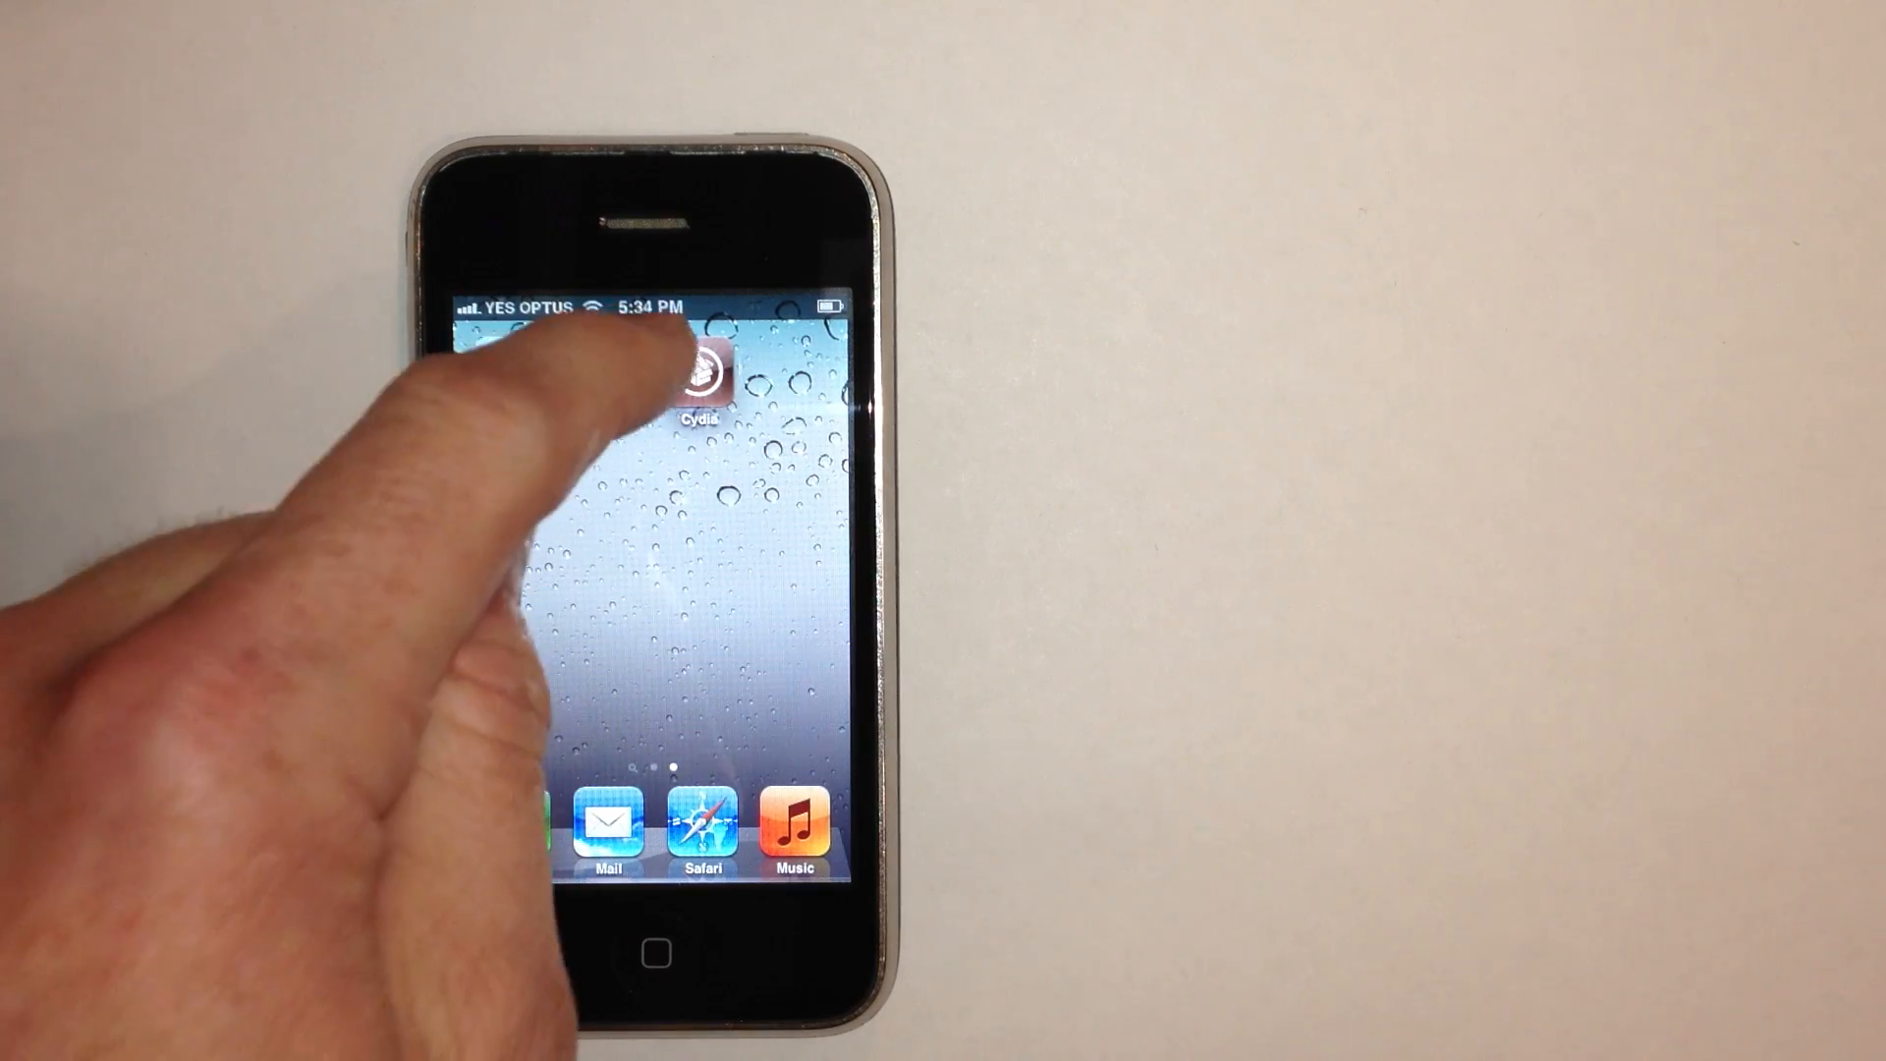
{"action": "left_click", "coordinate": [697, 373]}
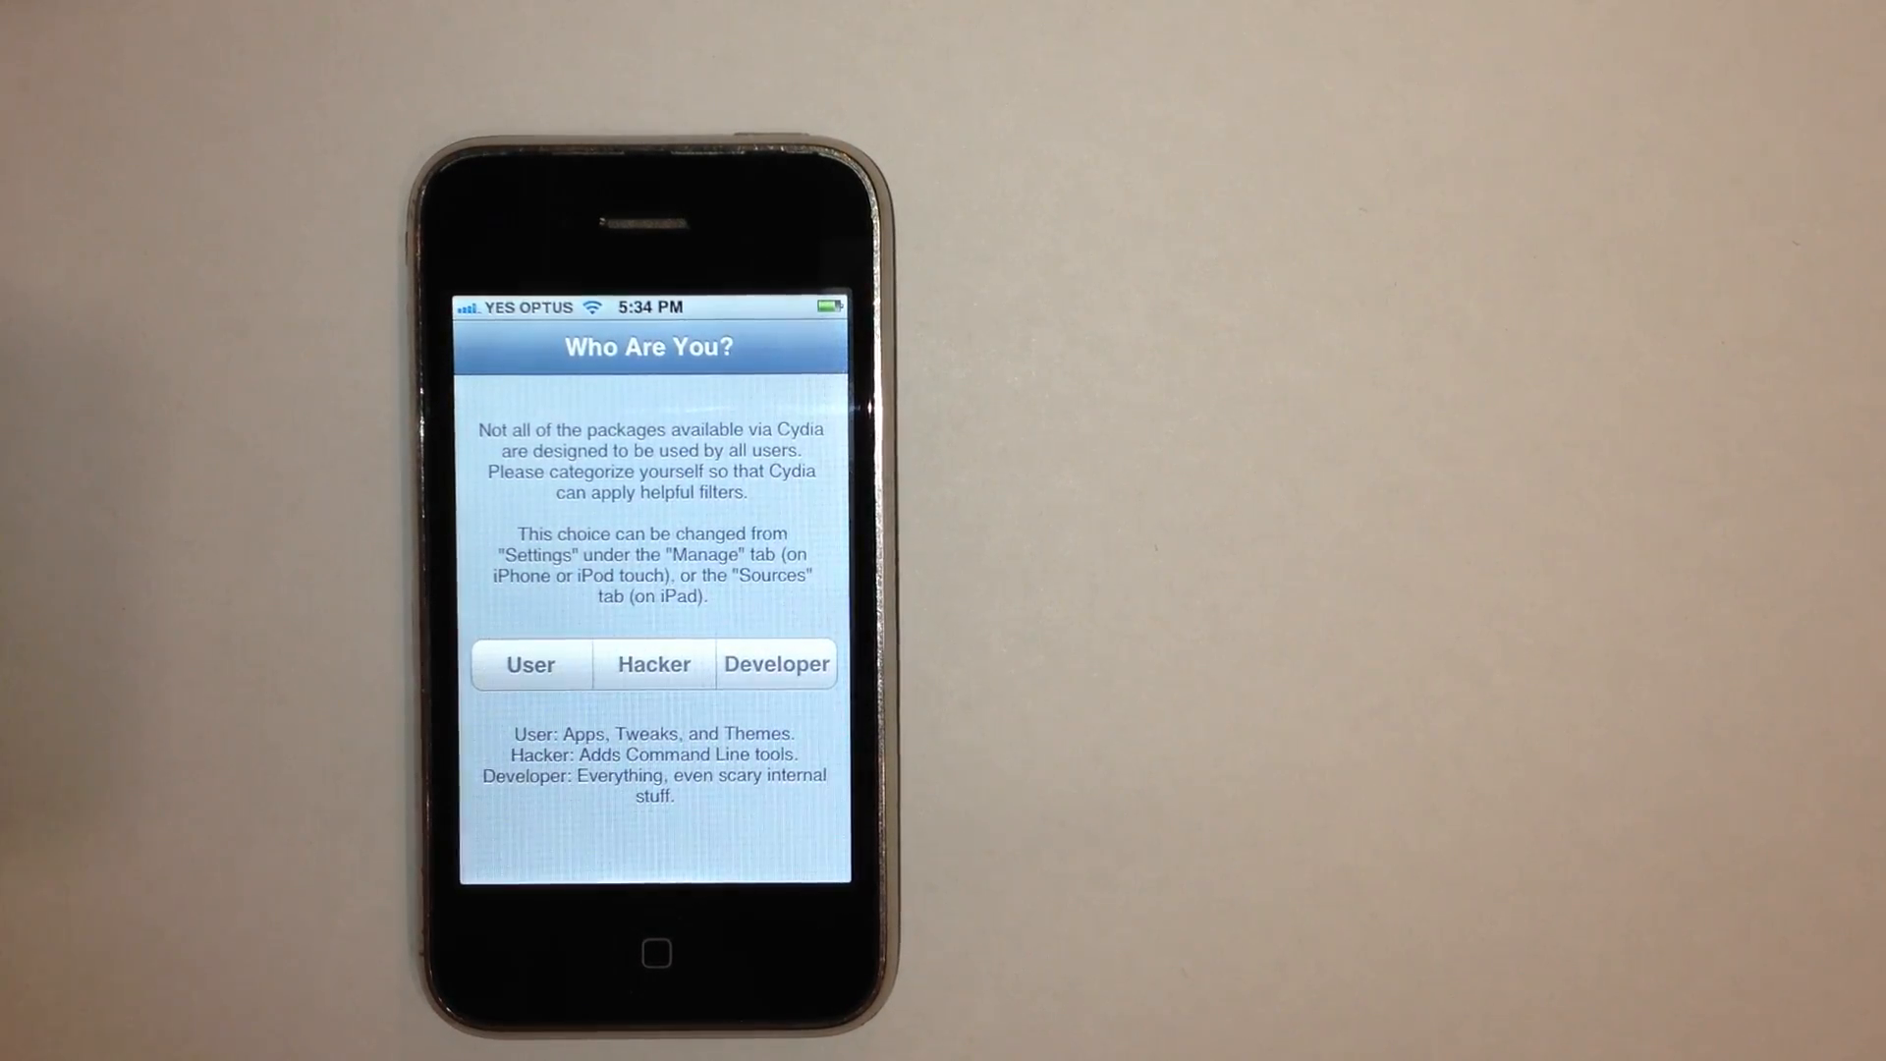
{"action": "left_click", "coordinate": [528, 664]}
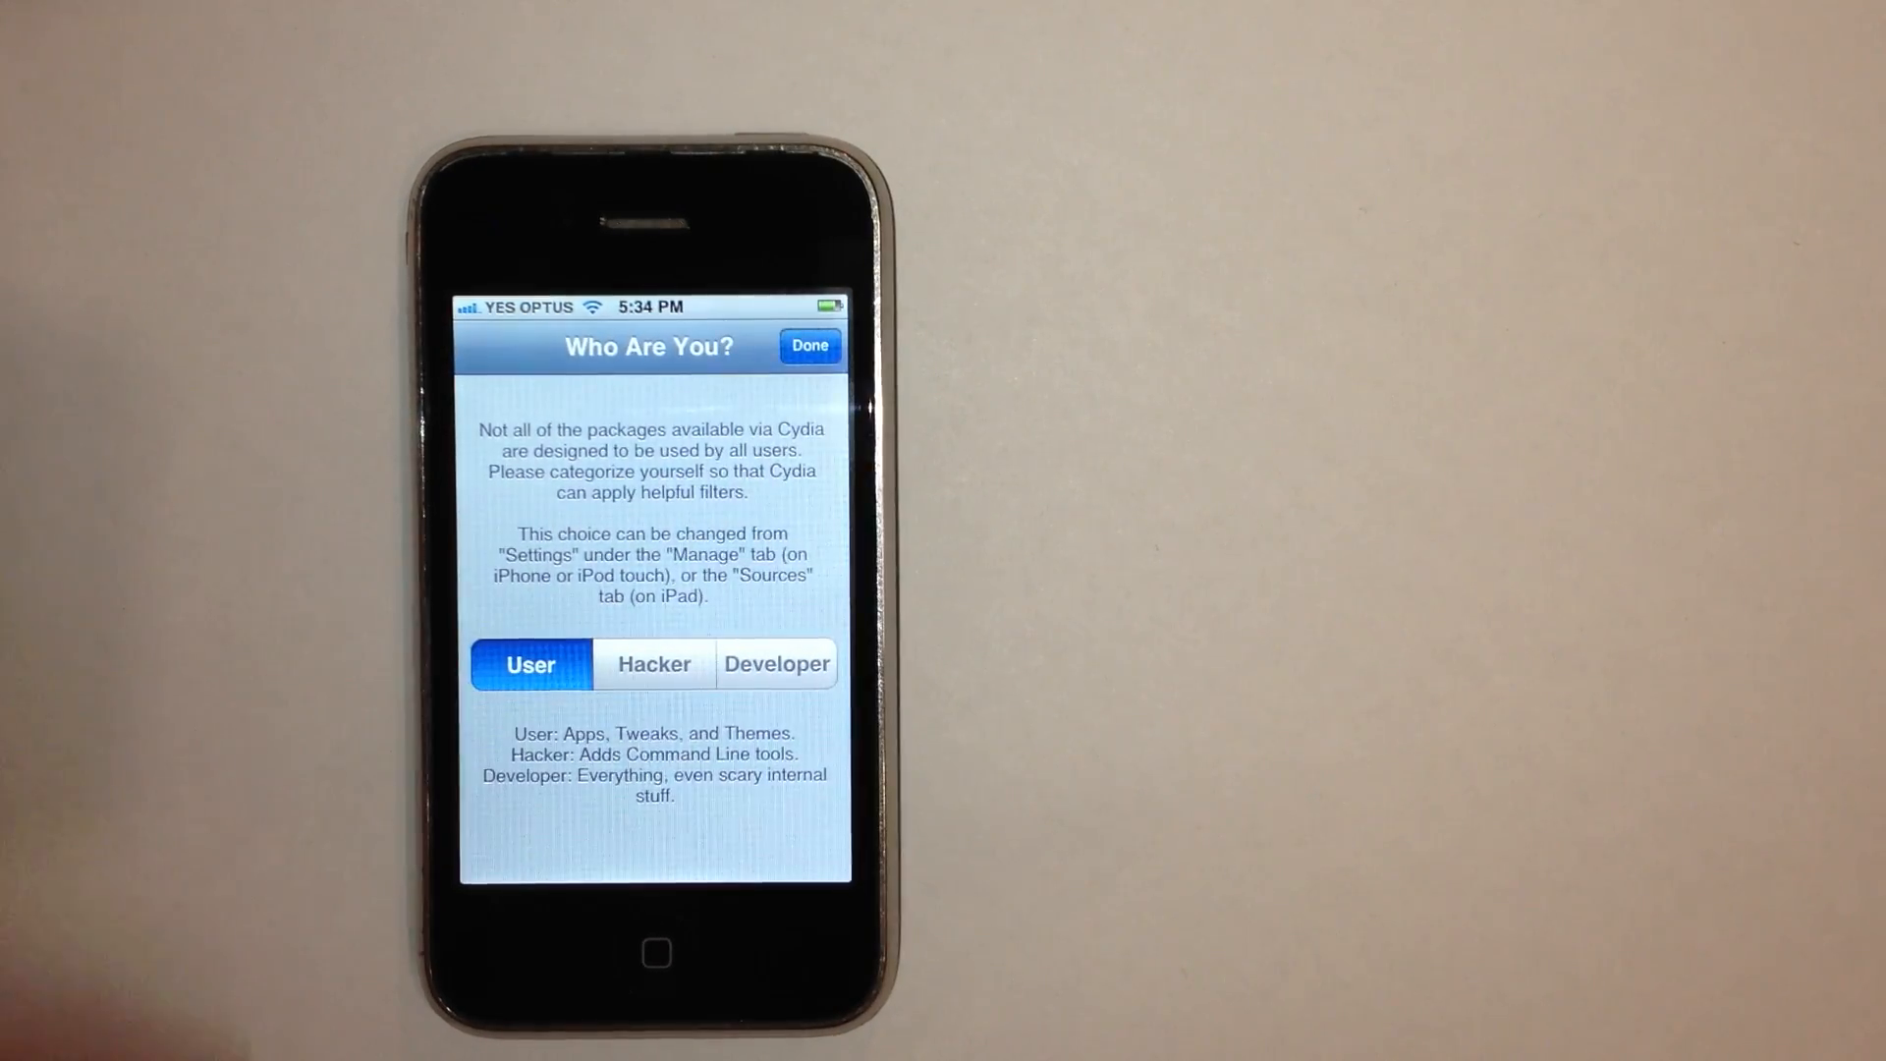
{"action": "left_click", "coordinate": [809, 346]}
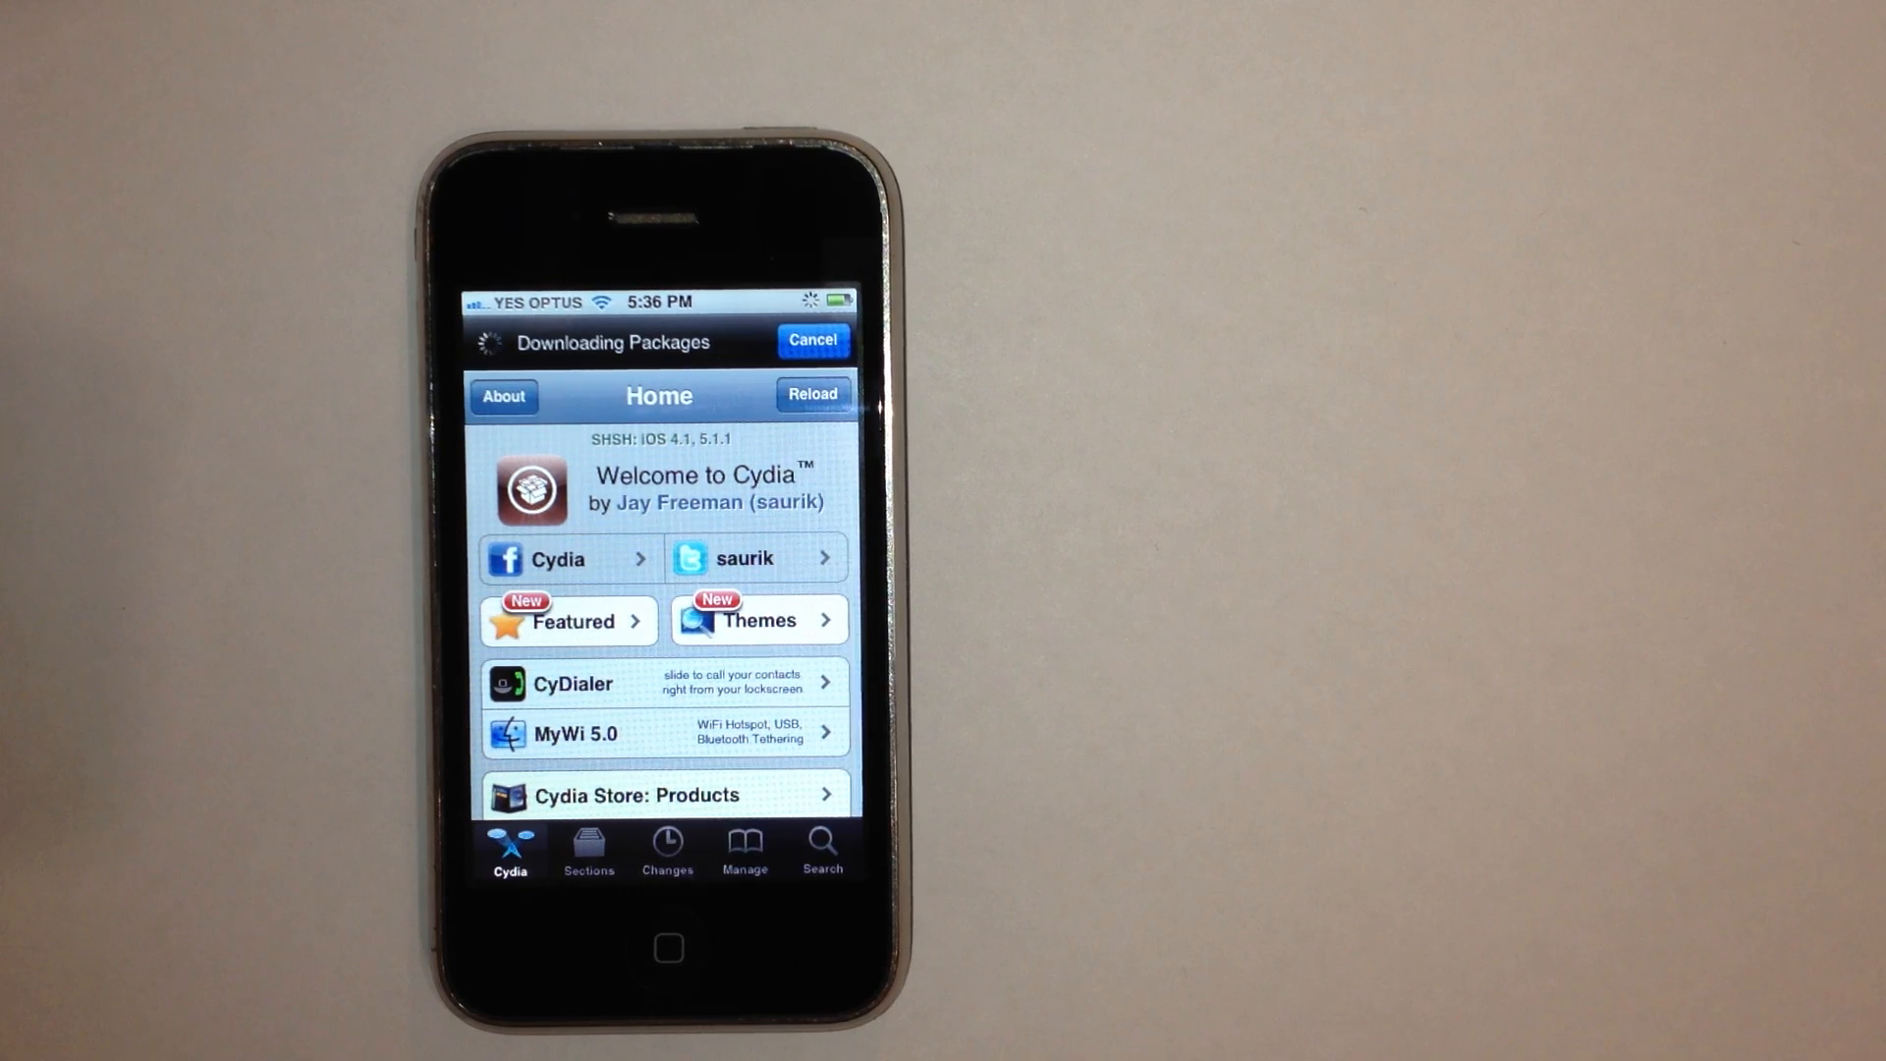
{"action": "left_click", "coordinate": [811, 338]}
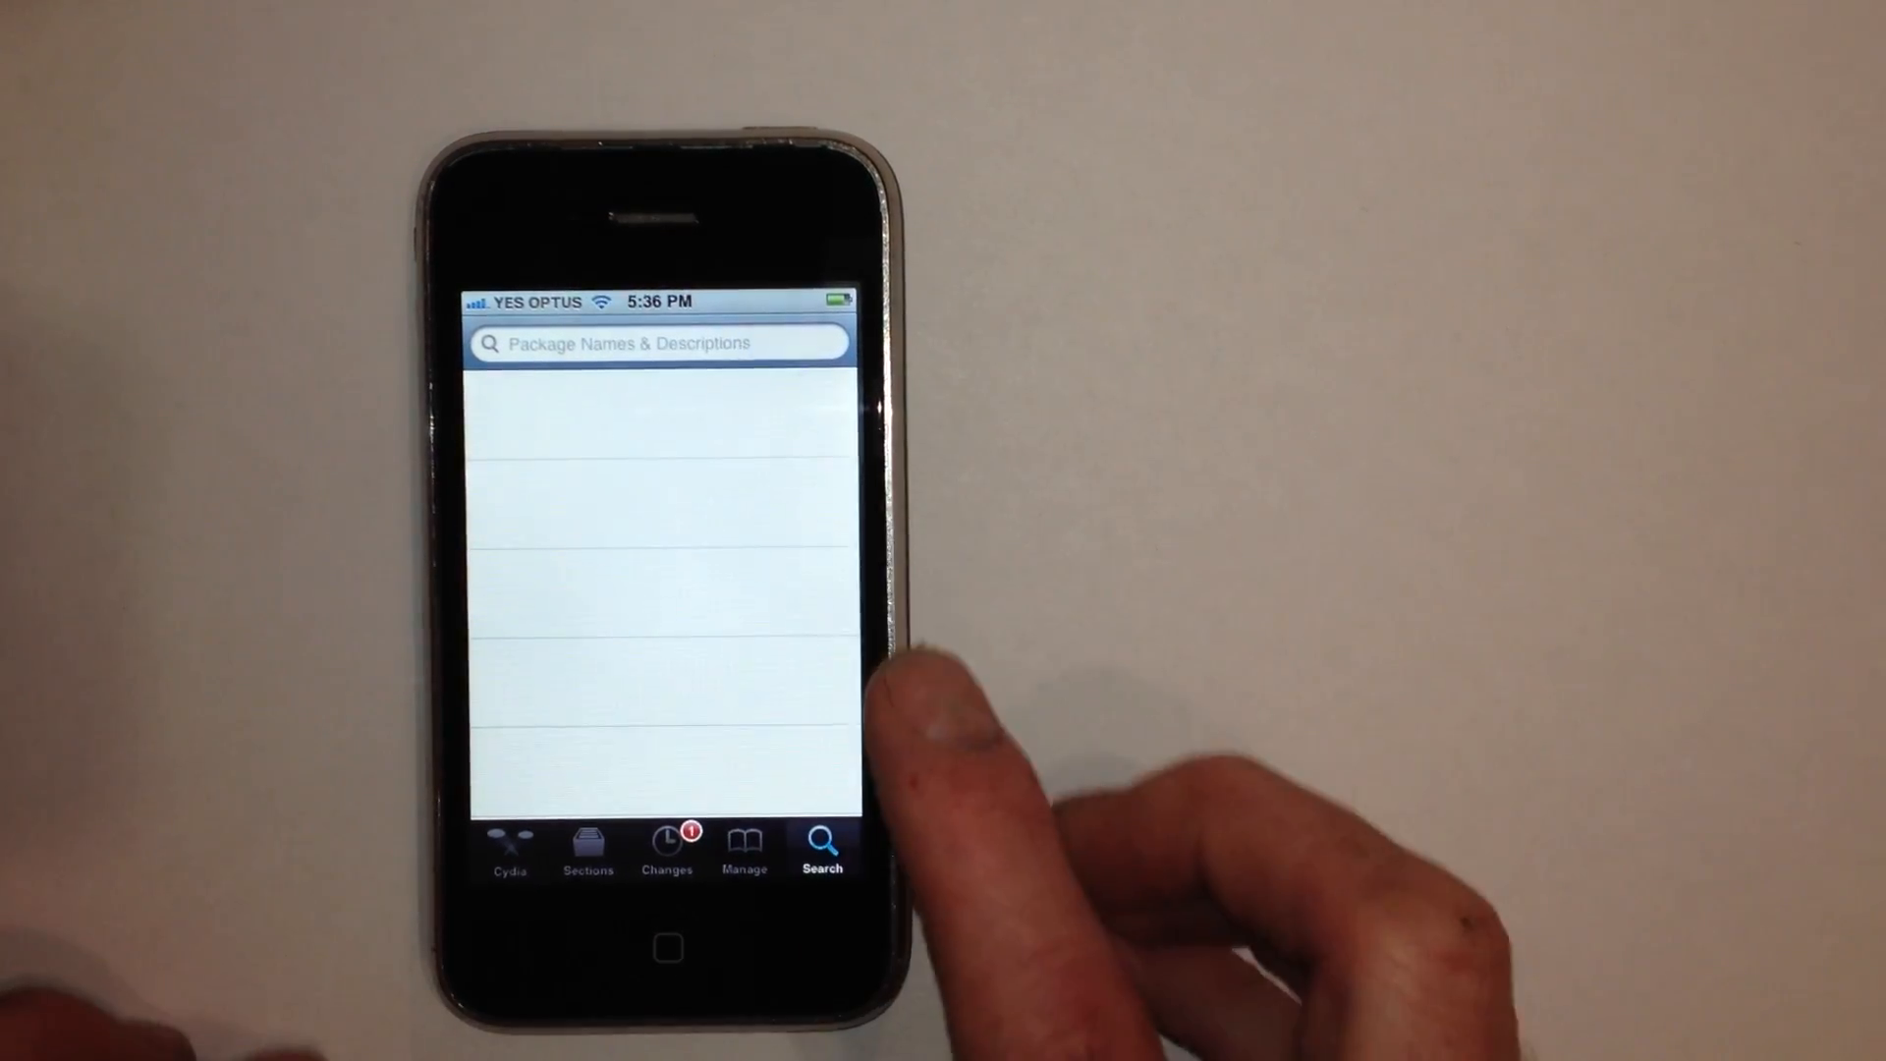
- Search Cydia for 'ifile' and open the iFile package details
{"action": "left_click", "coordinate": [658, 342]}
{"action": "type", "text": "i"}
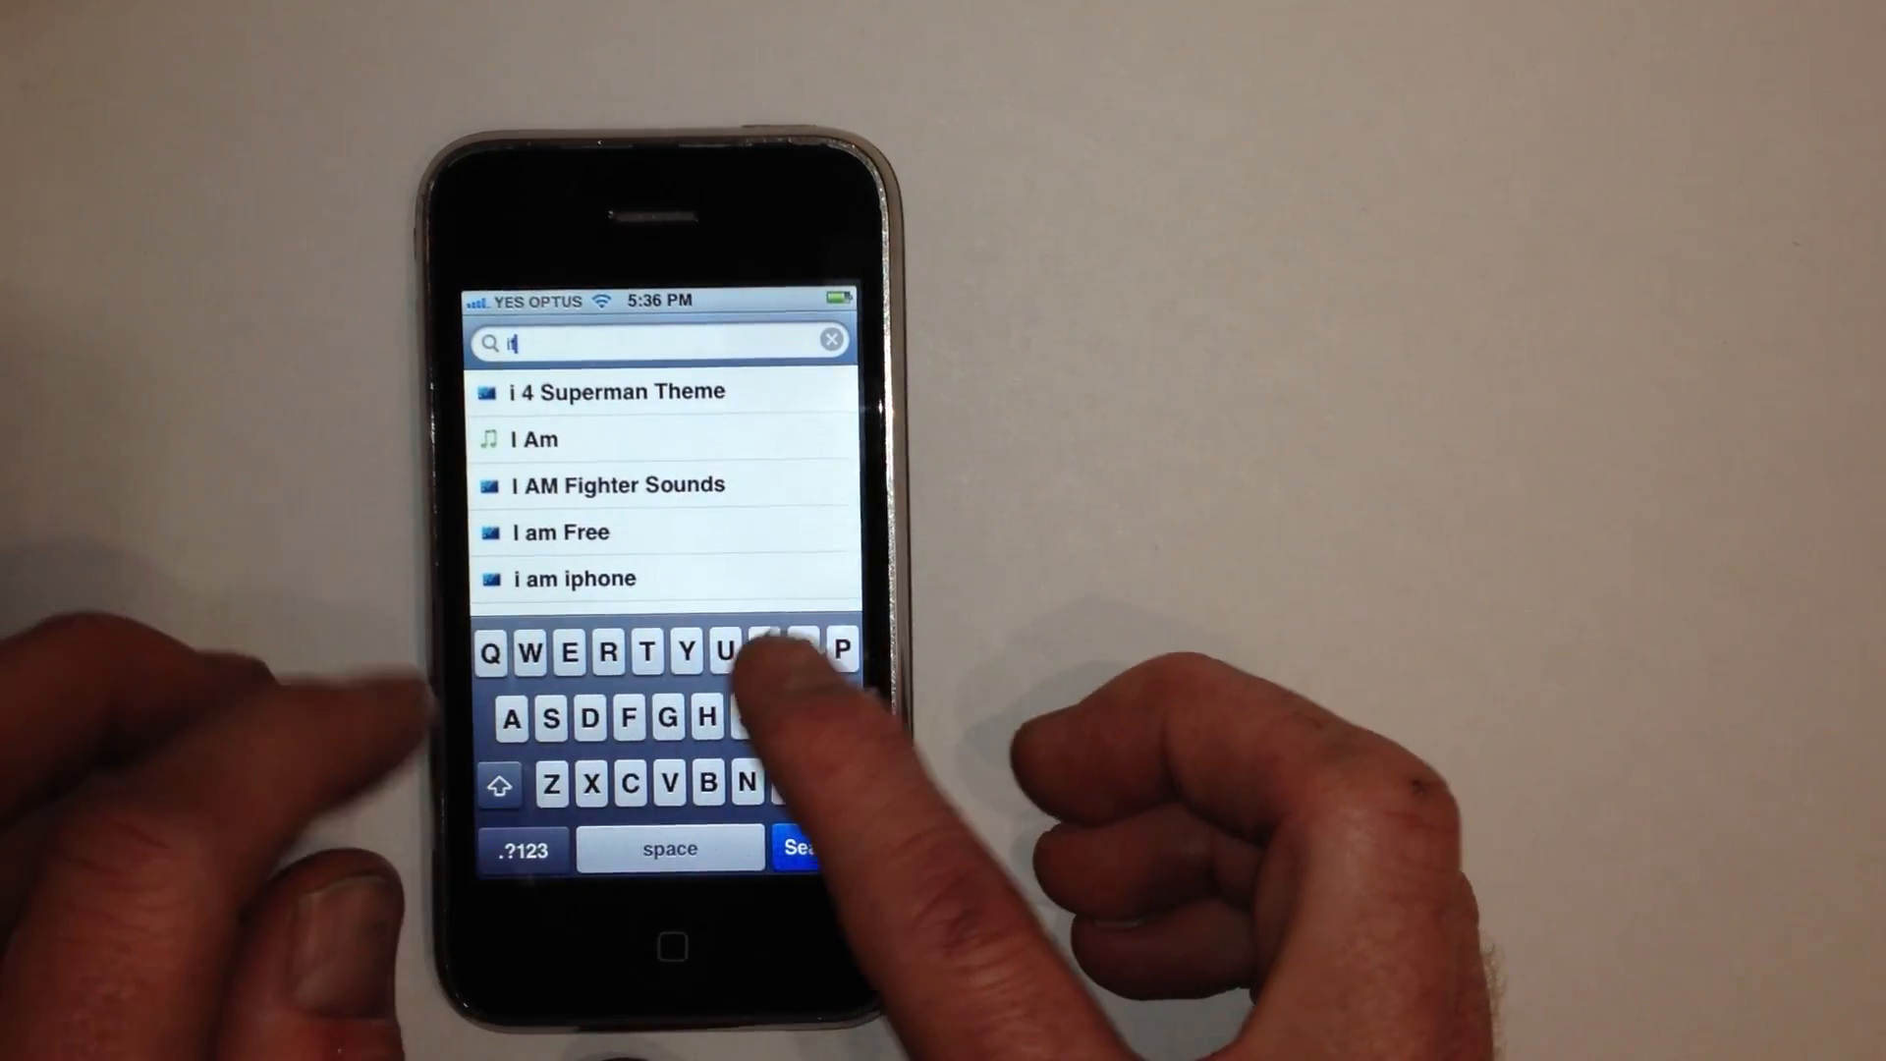
{"action": "type", "text": "file"}
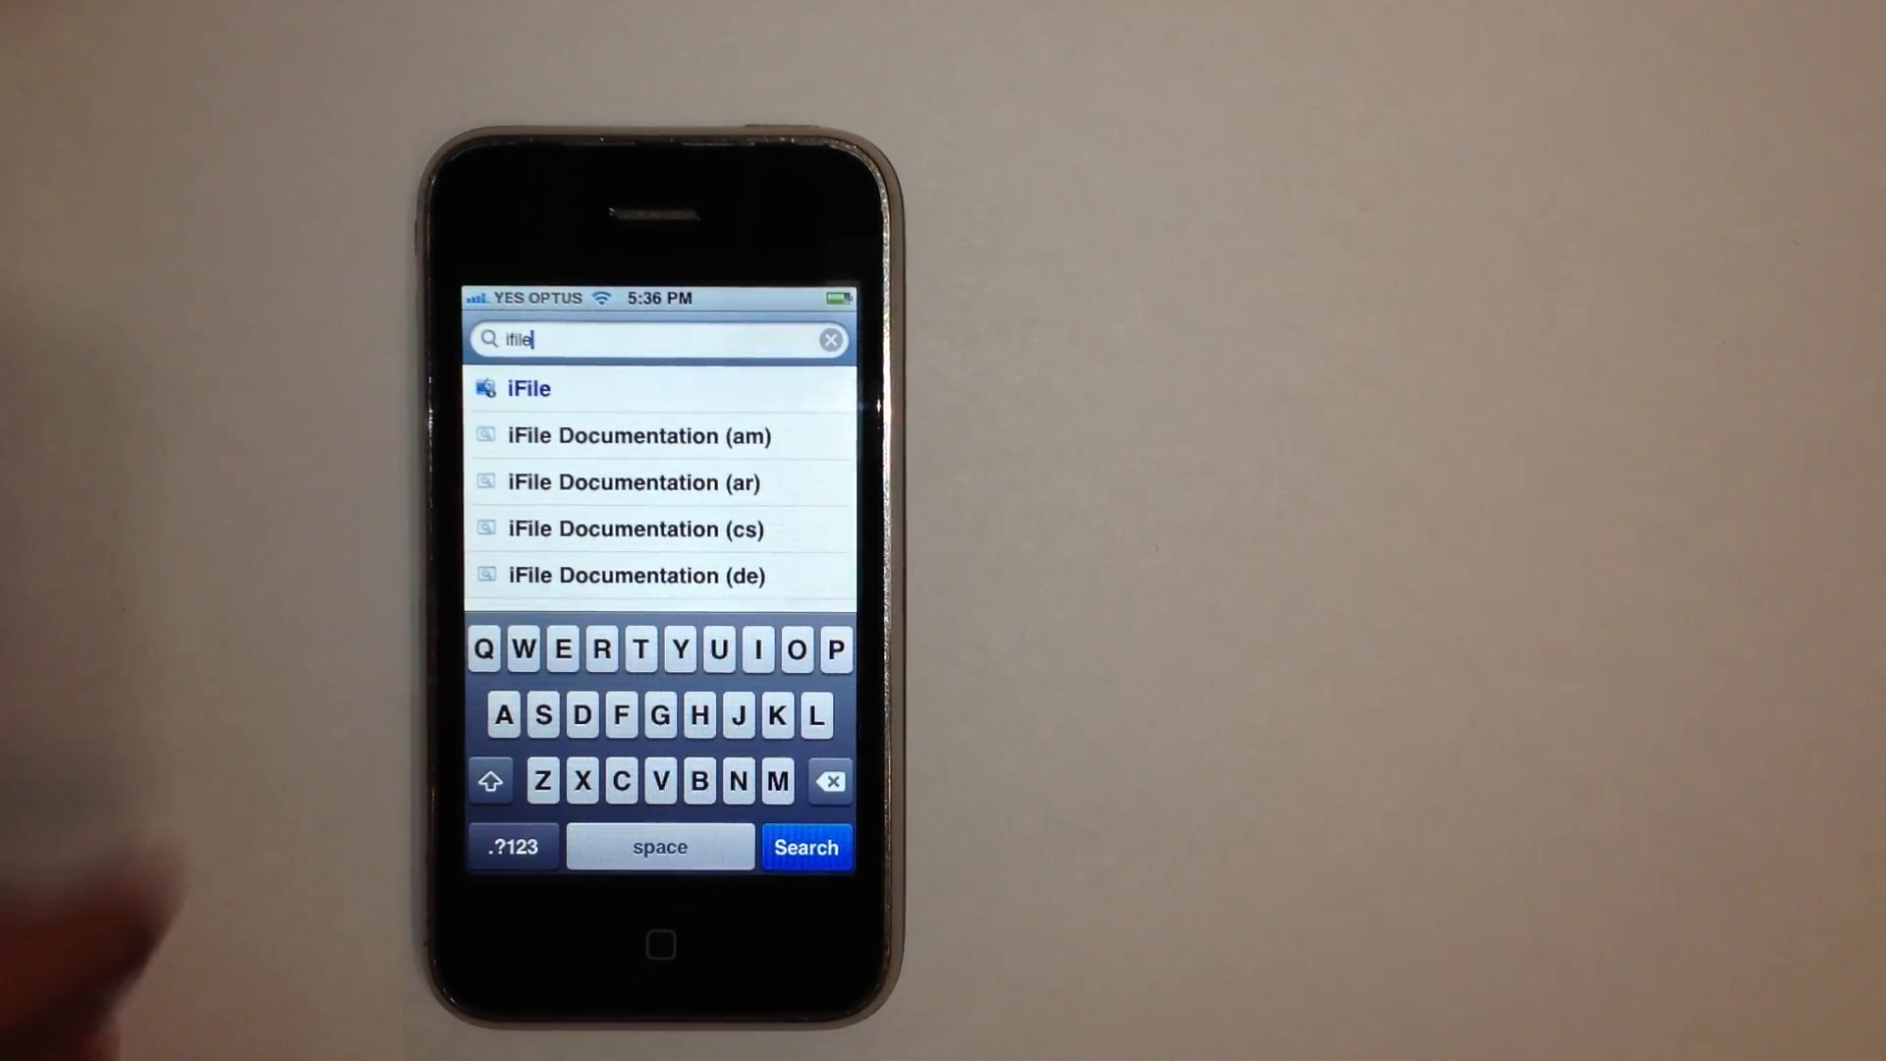
{"action": "left_click", "coordinate": [526, 387]}
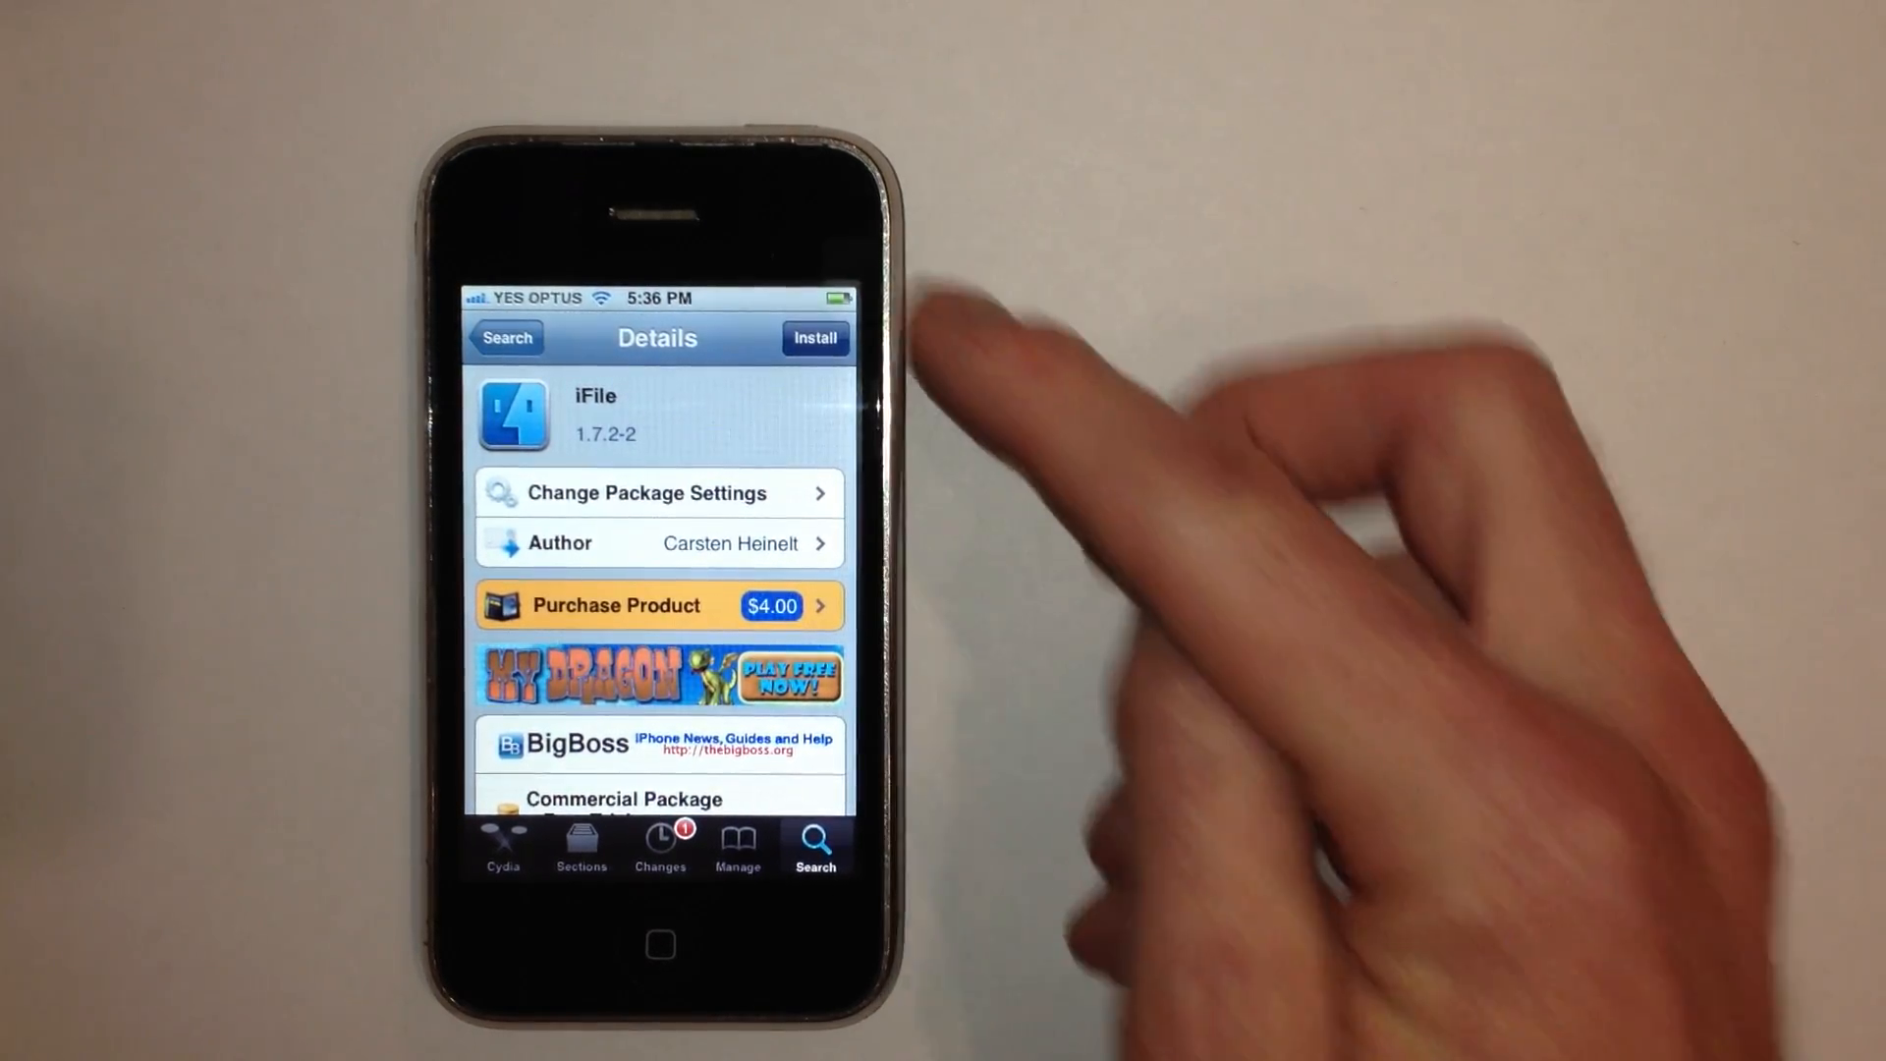
- Install the iFile package and return to Cydia once it completes
{"action": "left_click", "coordinate": [813, 337]}
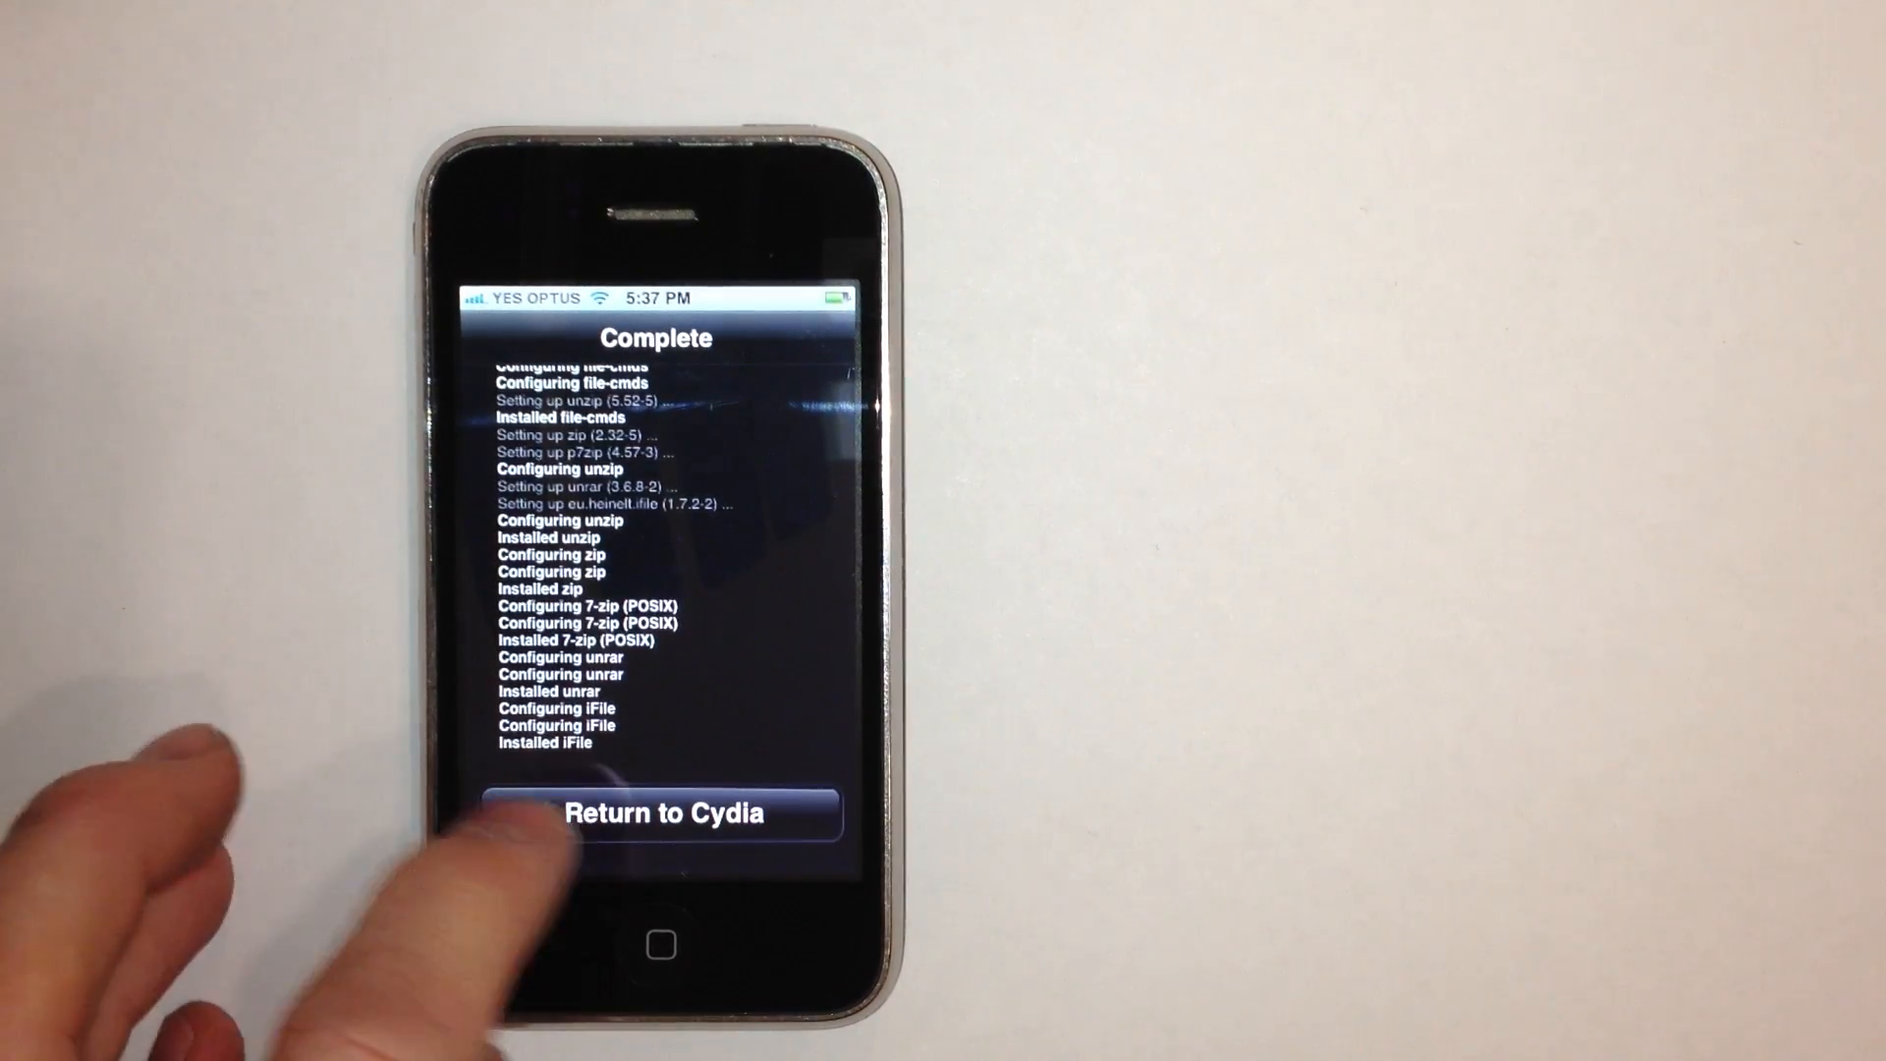
{"action": "left_click", "coordinate": [660, 813]}
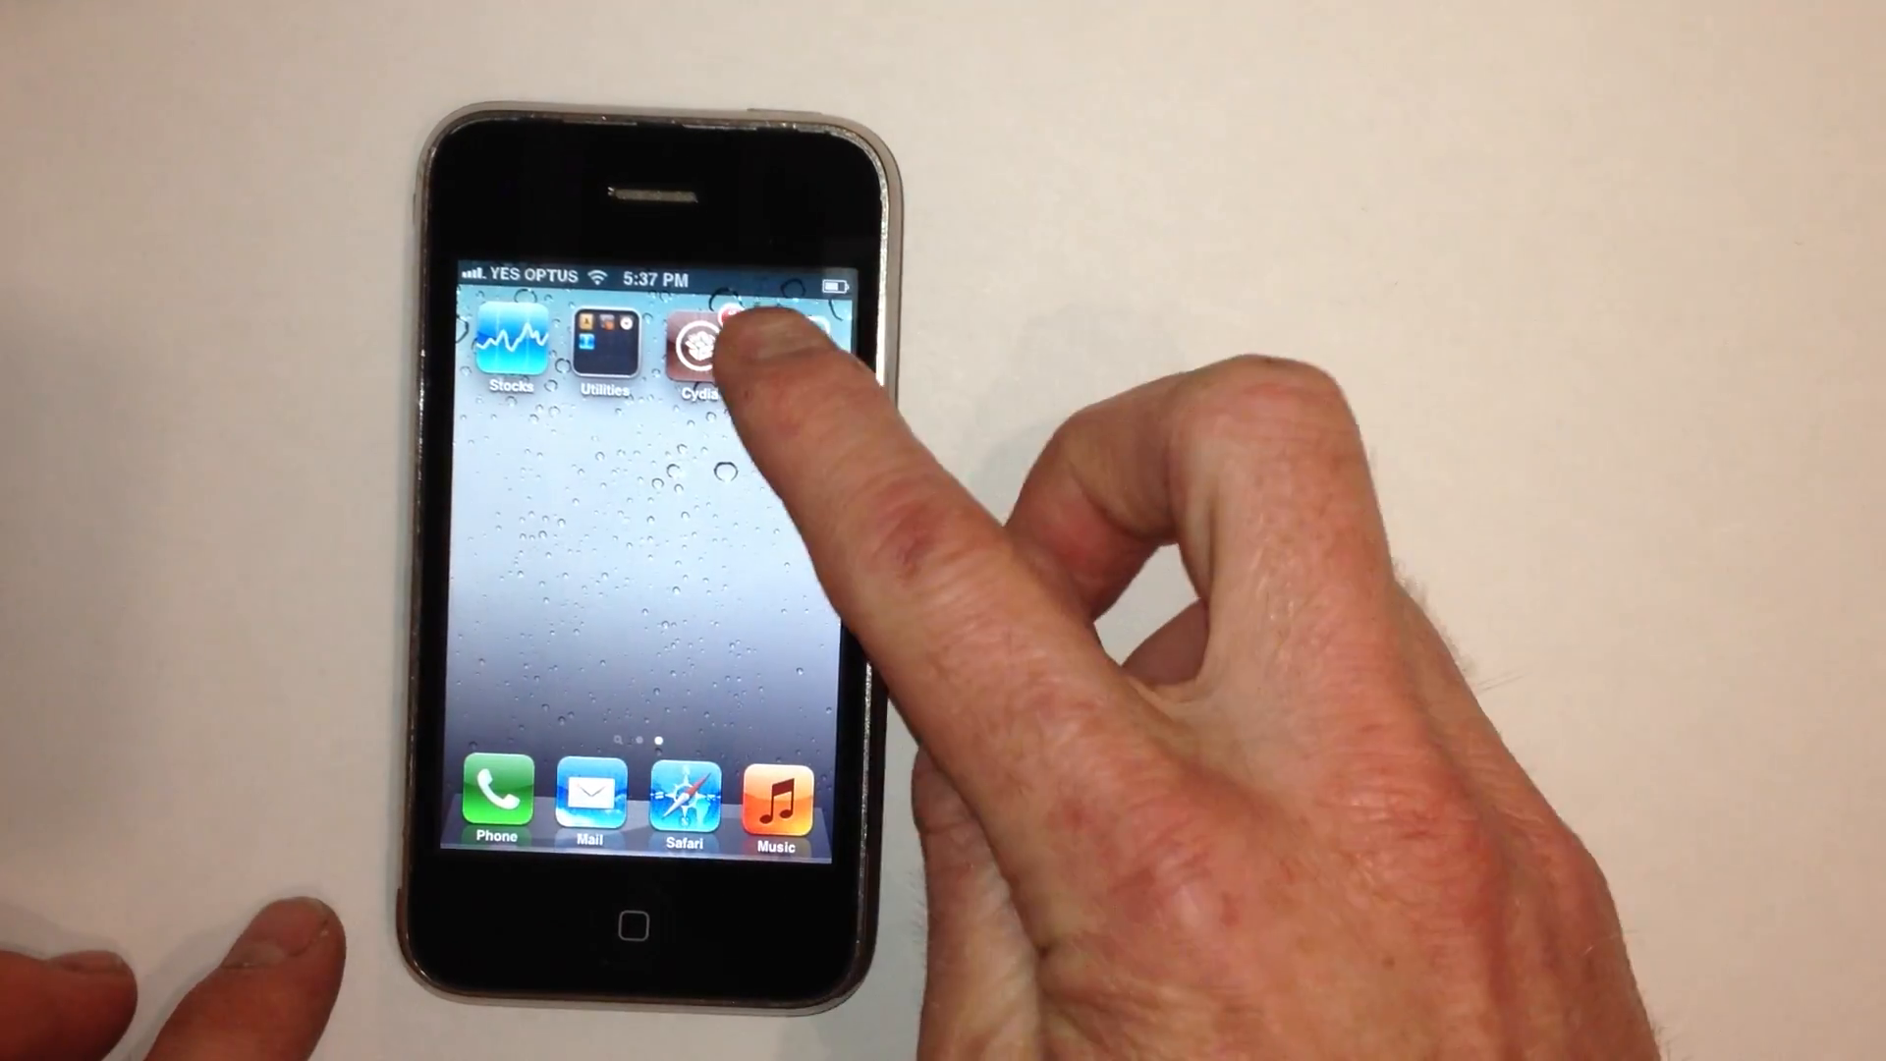
- Launch iFile from the home screen
{"action": "left_click", "coordinate": [758, 336]}
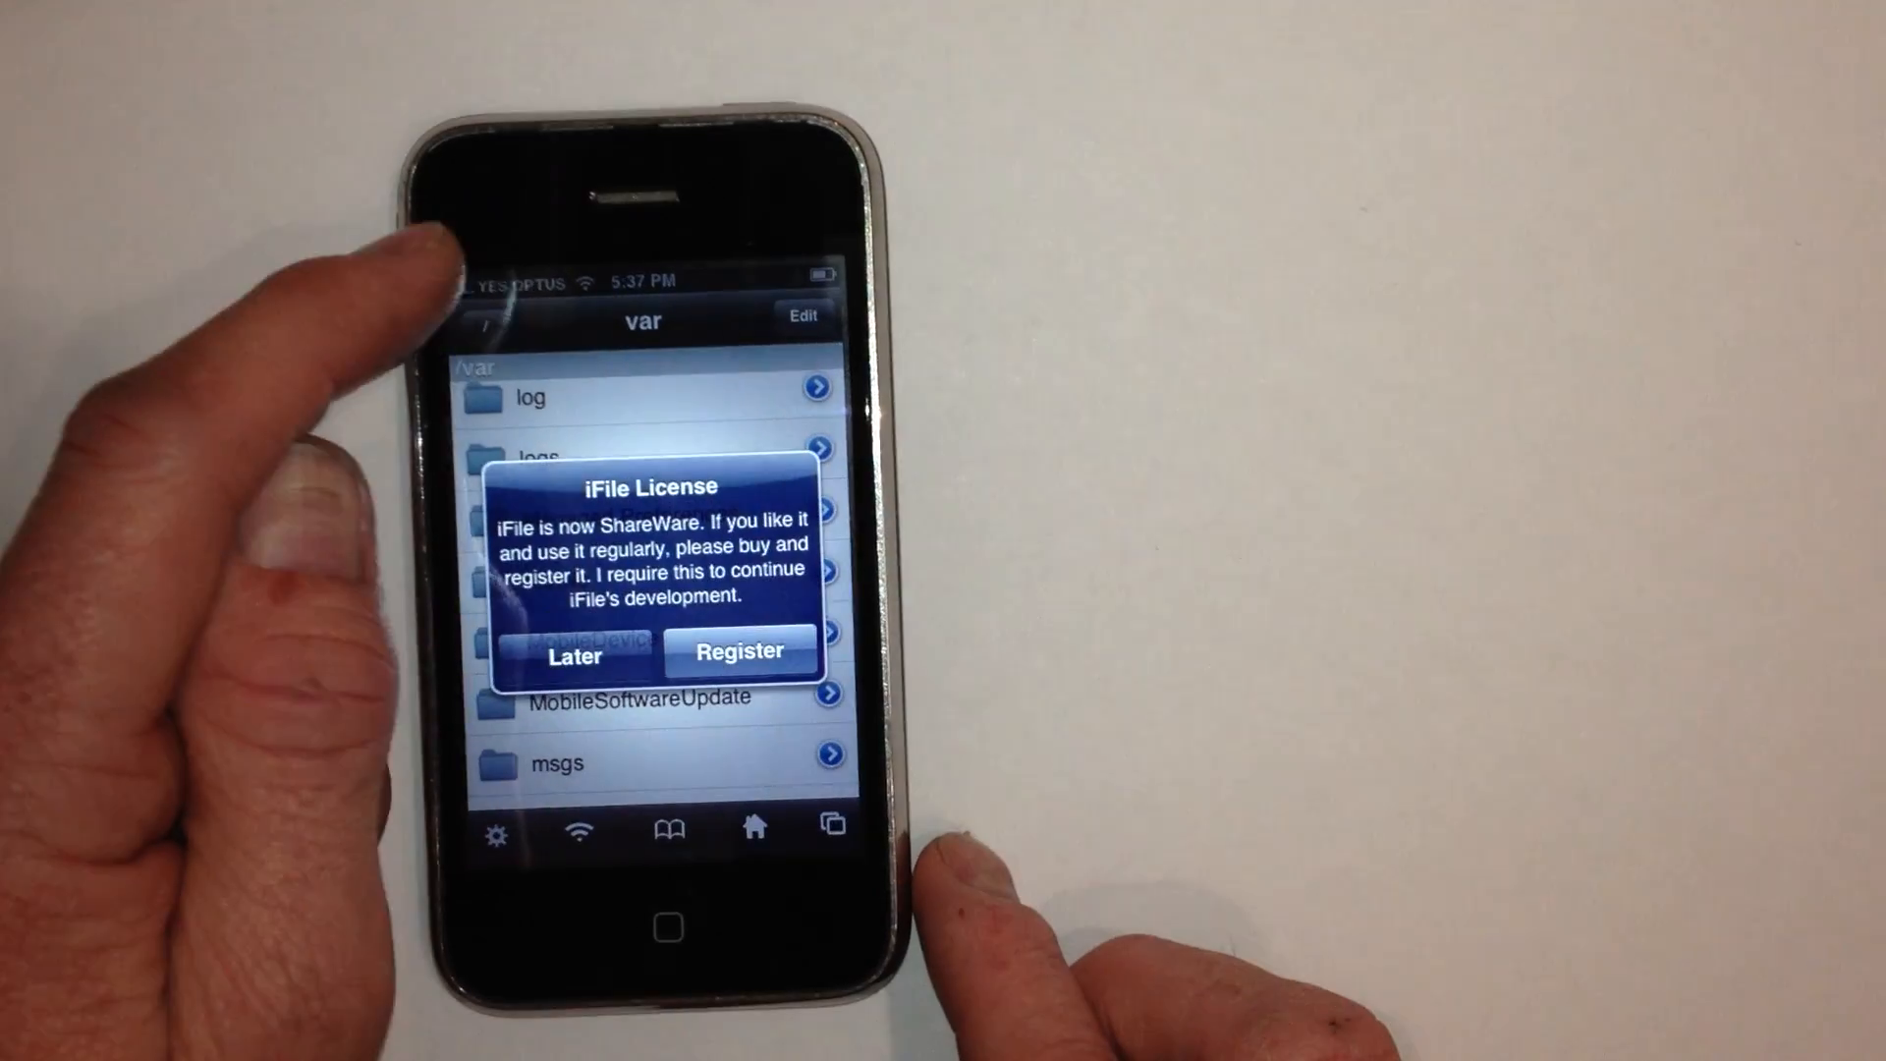
- Dismiss the shareware license notice and browse the root '/' folder
{"action": "left_click", "coordinate": [571, 656]}
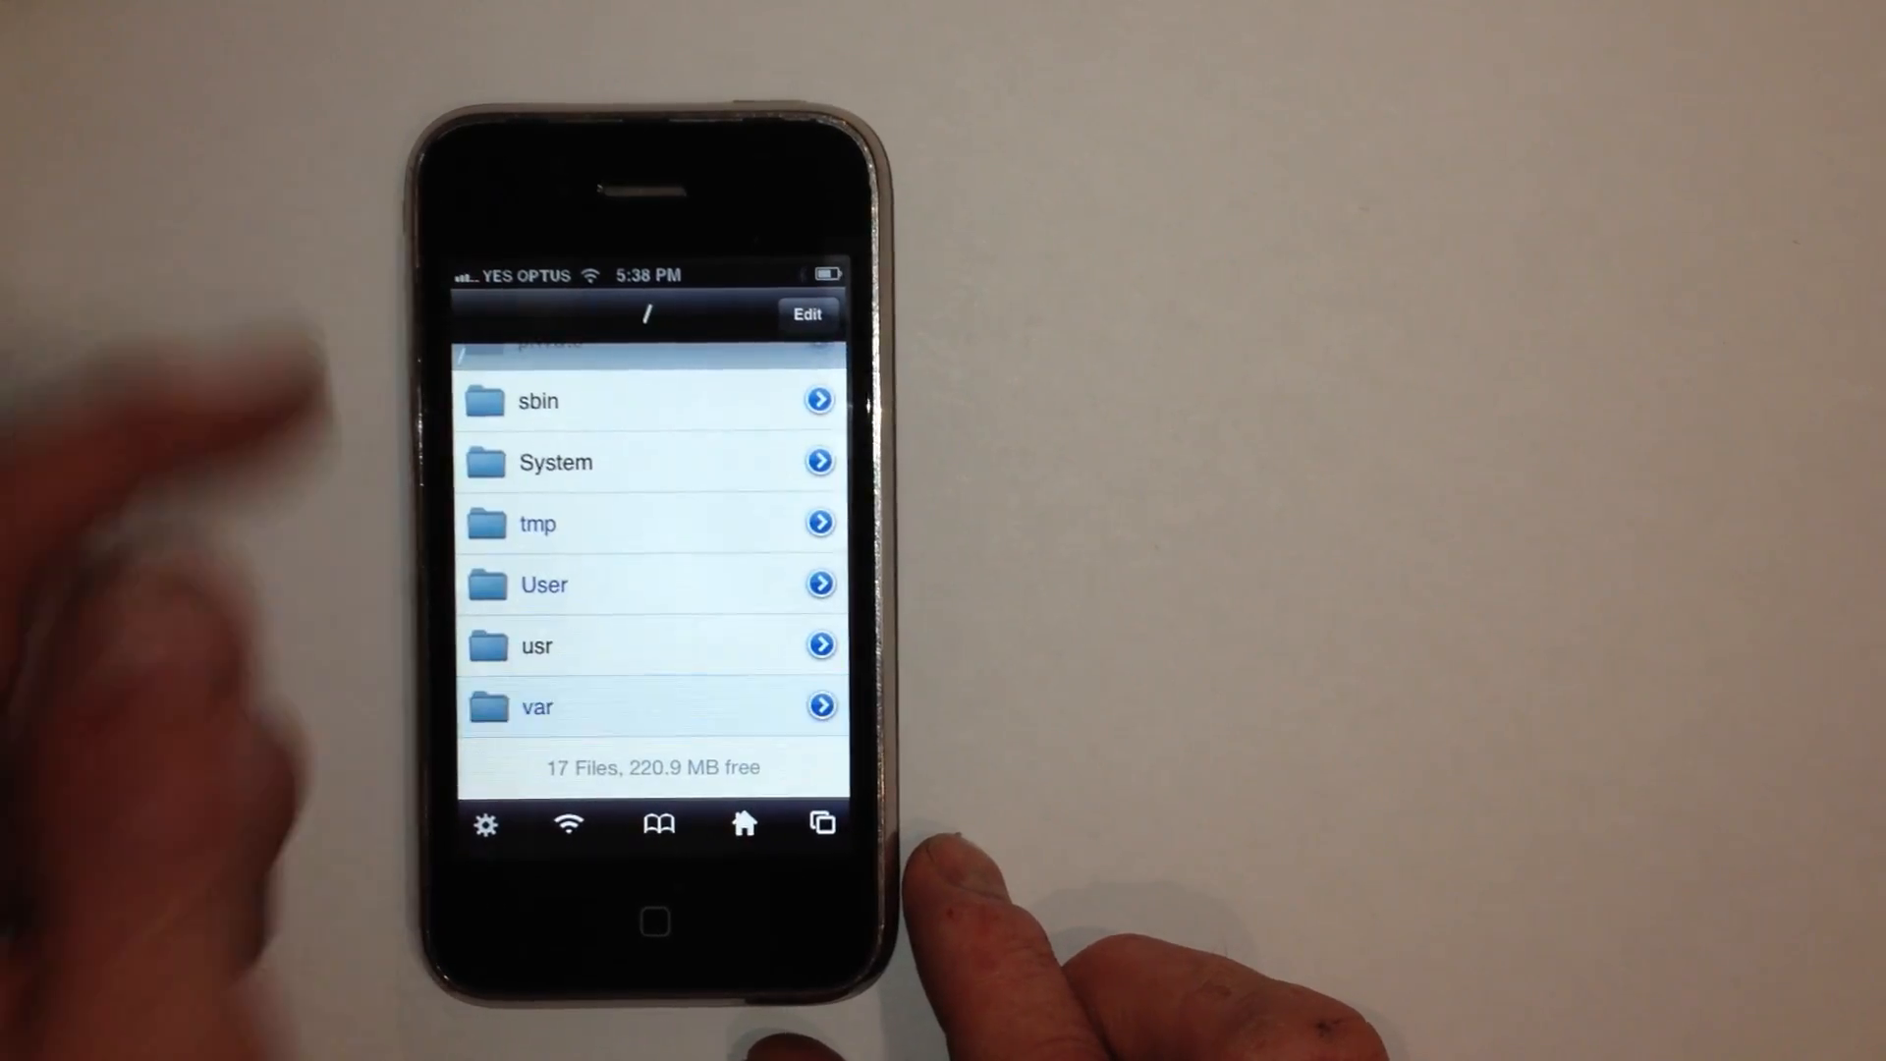
{"action": "scroll", "scroll_direction": "down", "scroll_amount": 3}
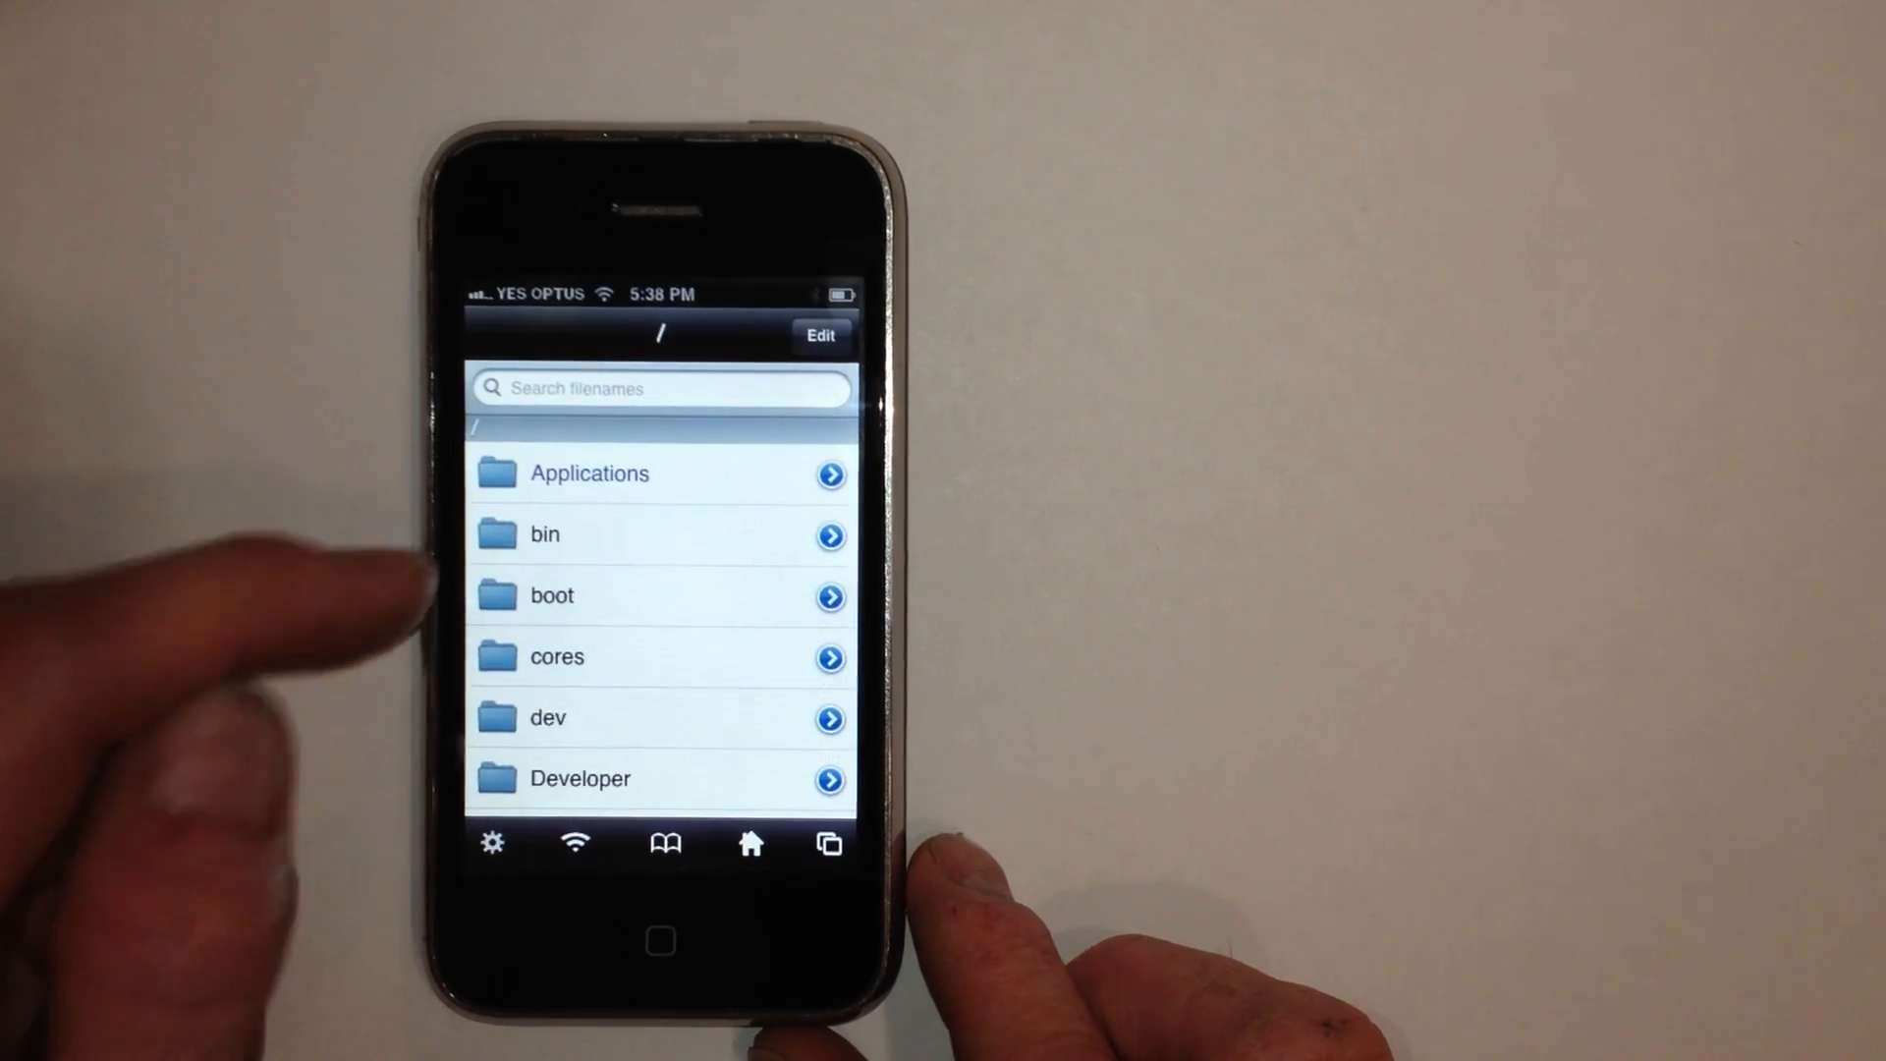
{"action": "scroll", "scroll_direction": "down", "scroll_amount": 3}
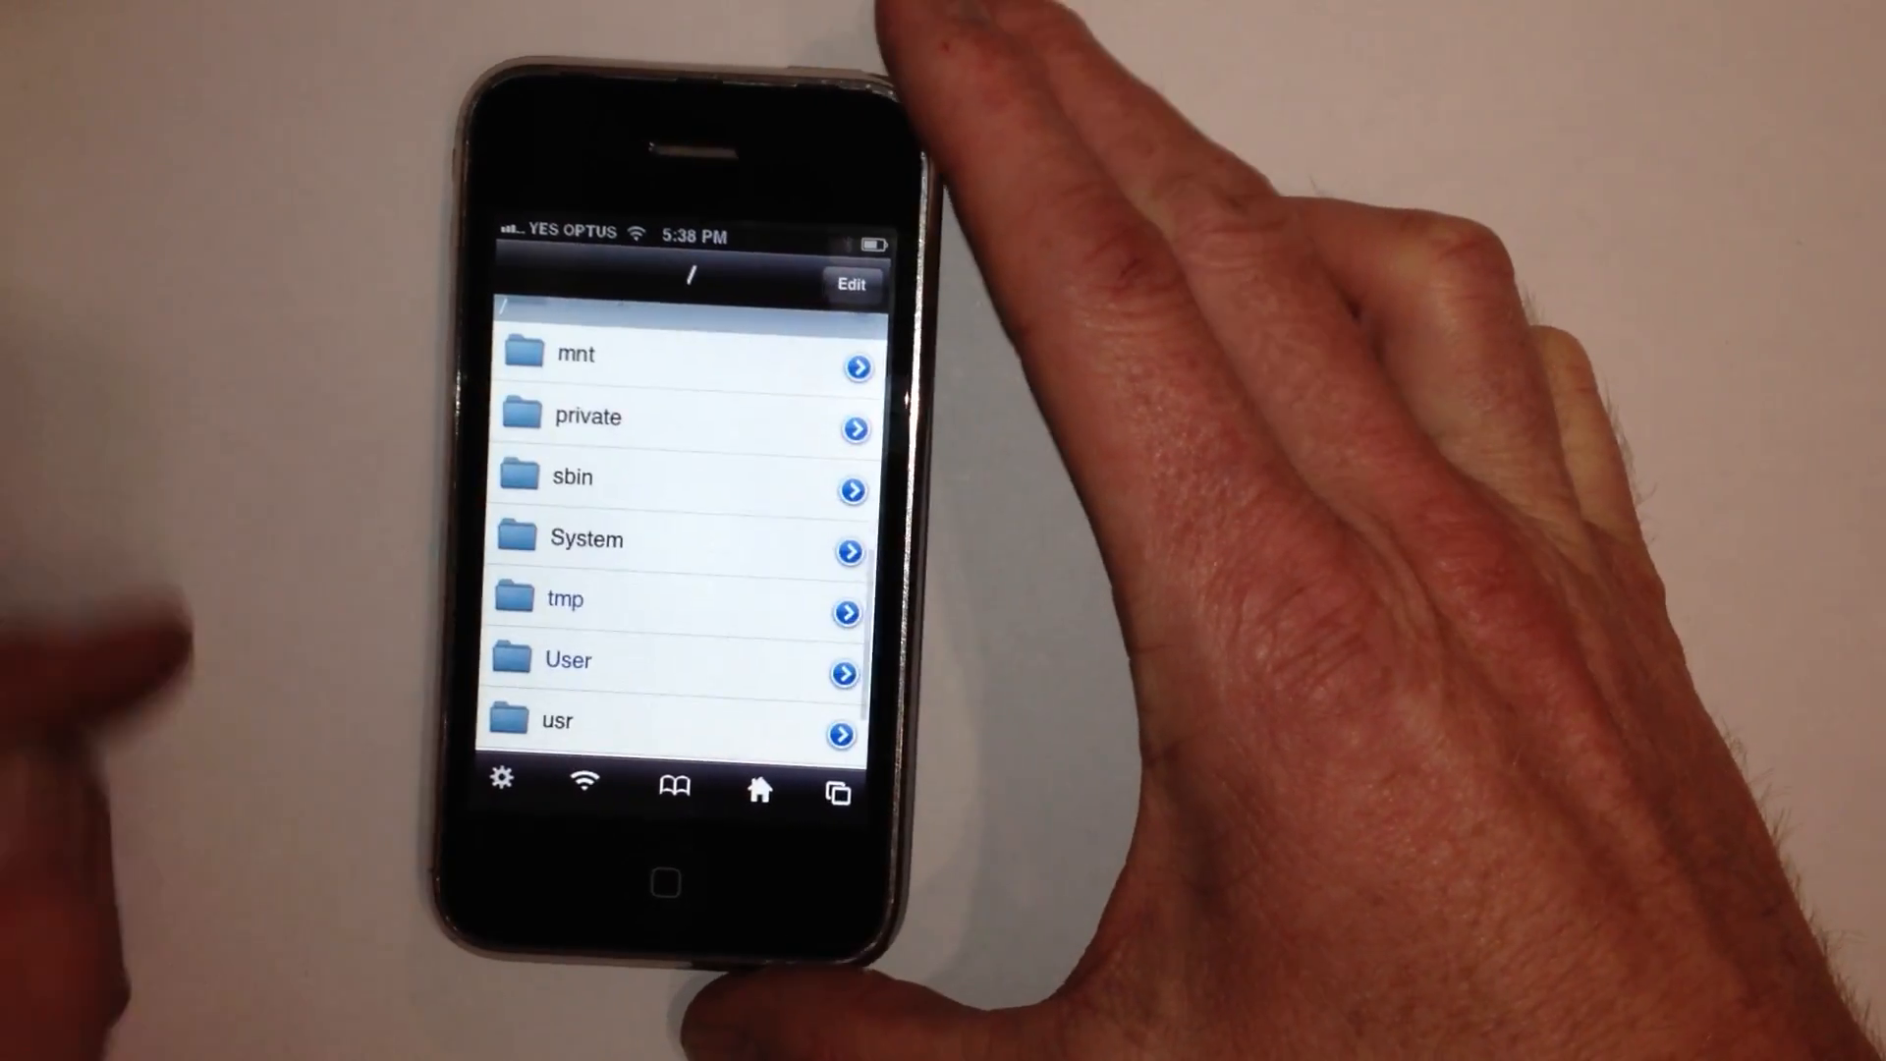
- Drill into /System/Library/LaunchDaemons and scroll to com.apple.iapd.plist
{"action": "left_click", "coordinate": [586, 538]}
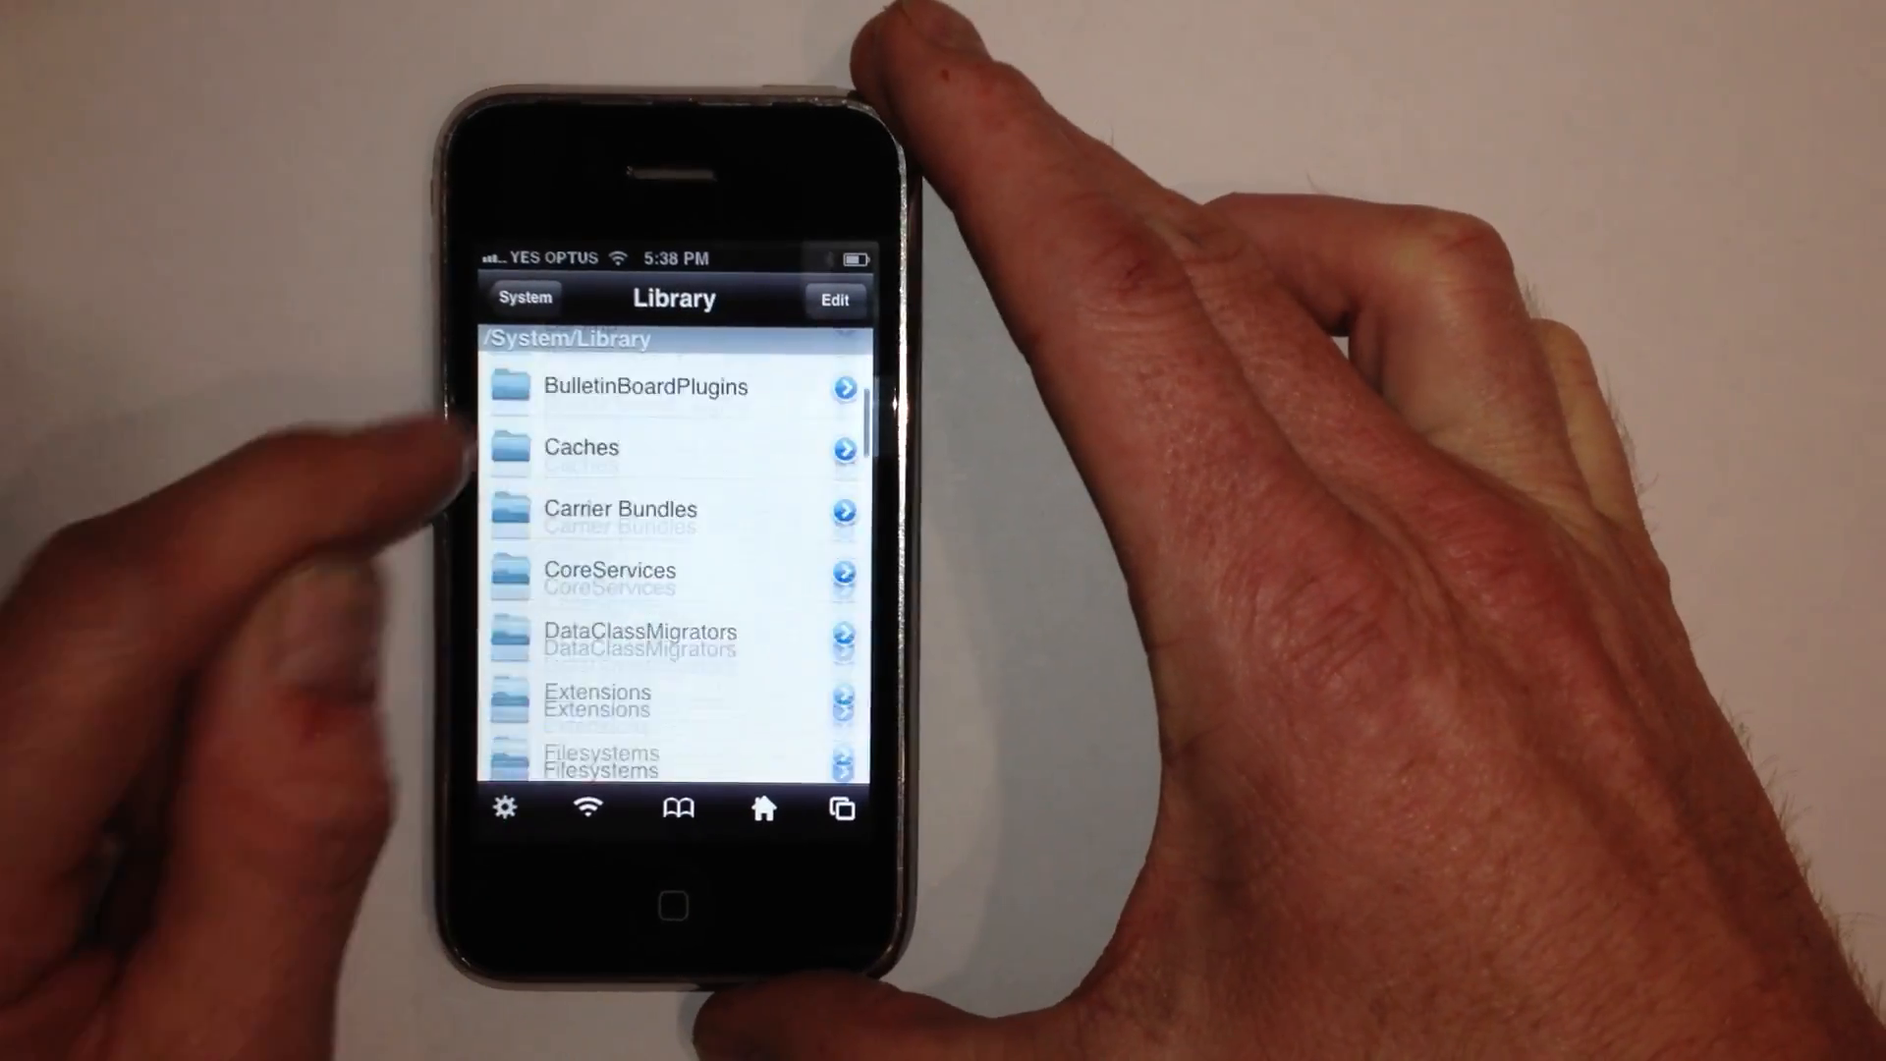
{"action": "scroll", "scroll_direction": "down", "scroll_amount": 3}
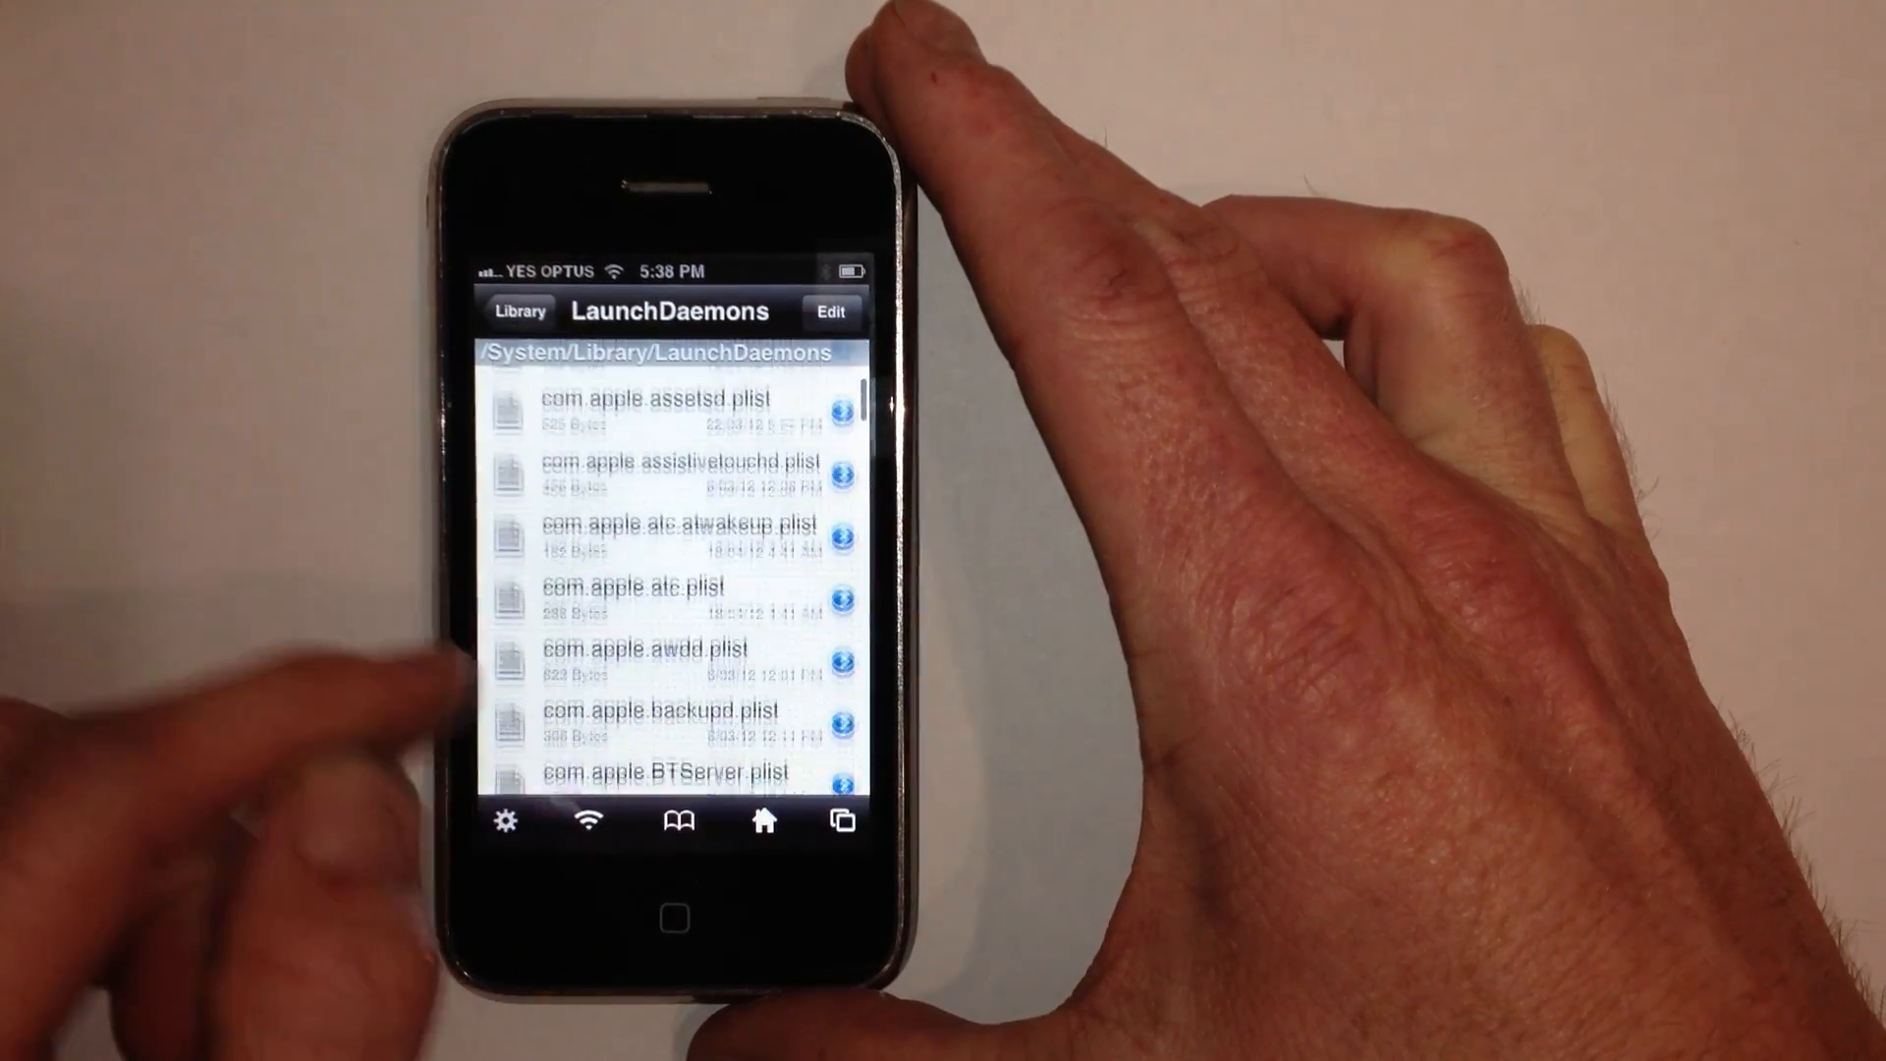
{"action": "scroll", "scroll_direction": "down", "scroll_amount": 3}
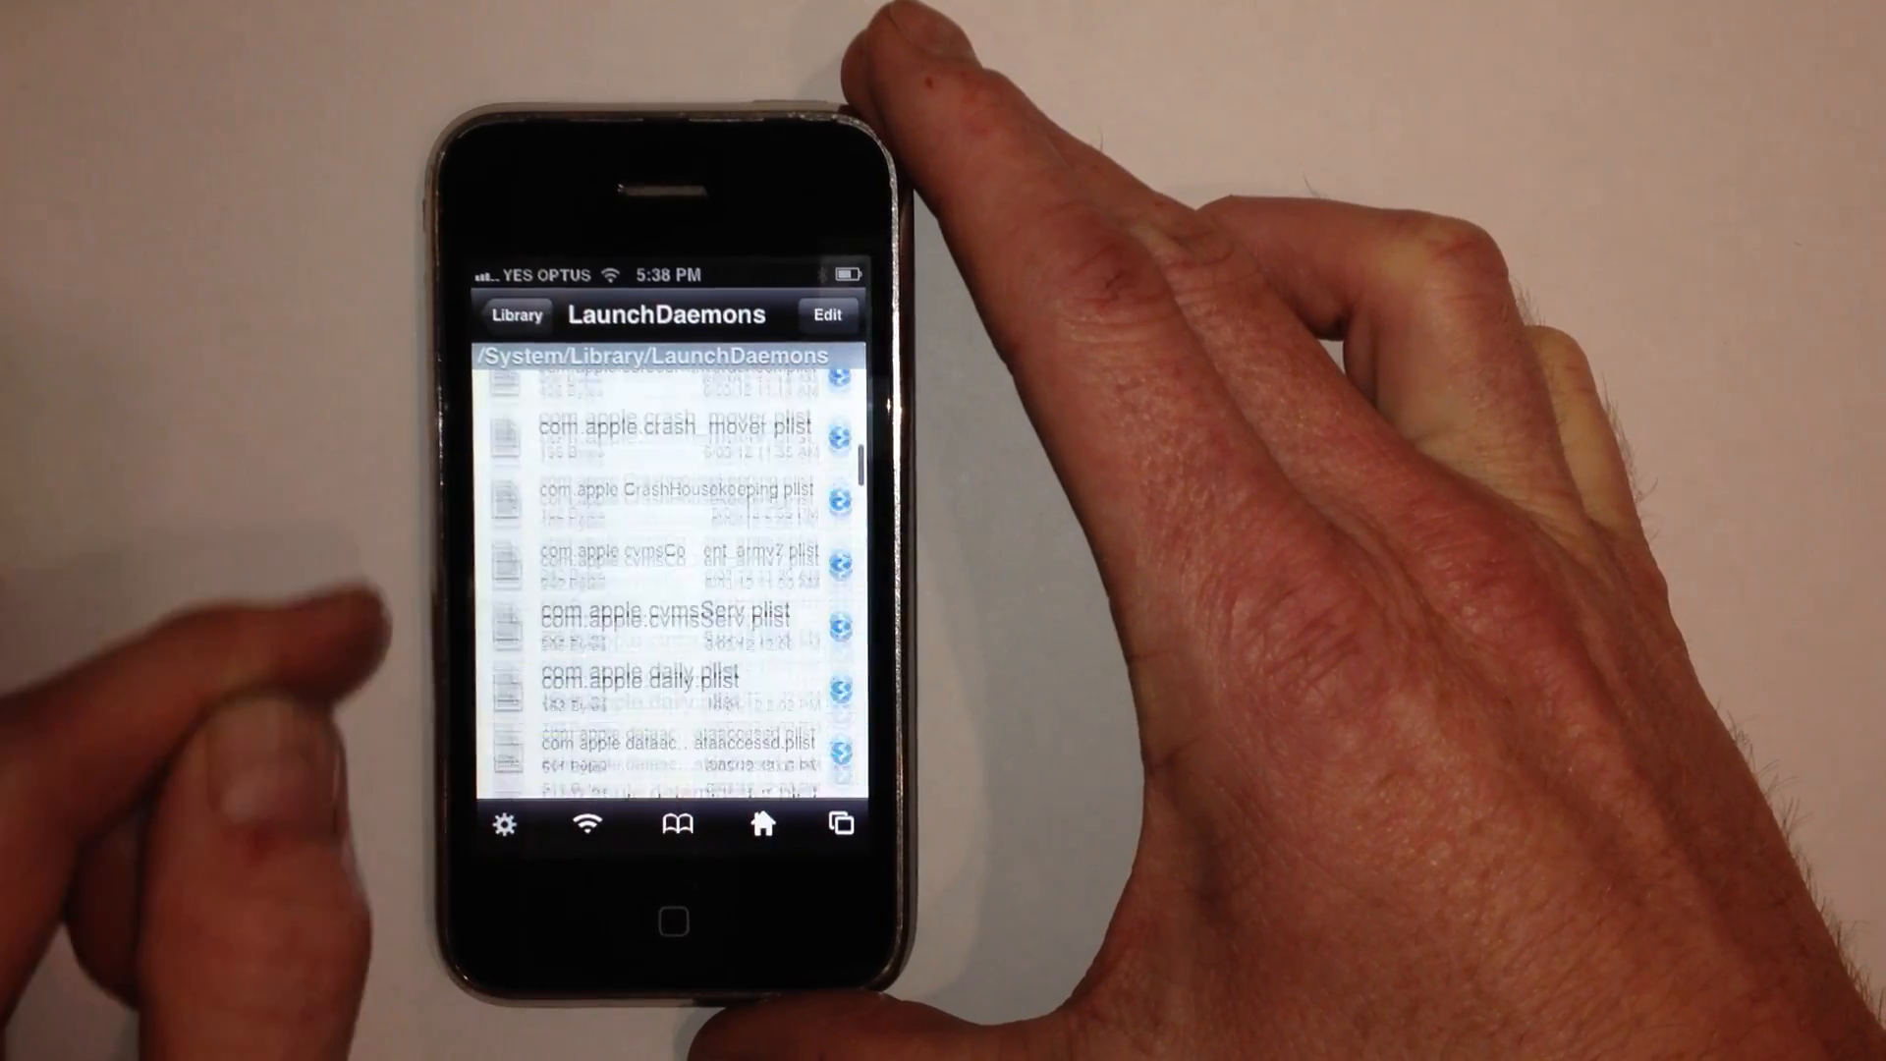
{"action": "scroll", "scroll_direction": "down", "scroll_amount": 3}
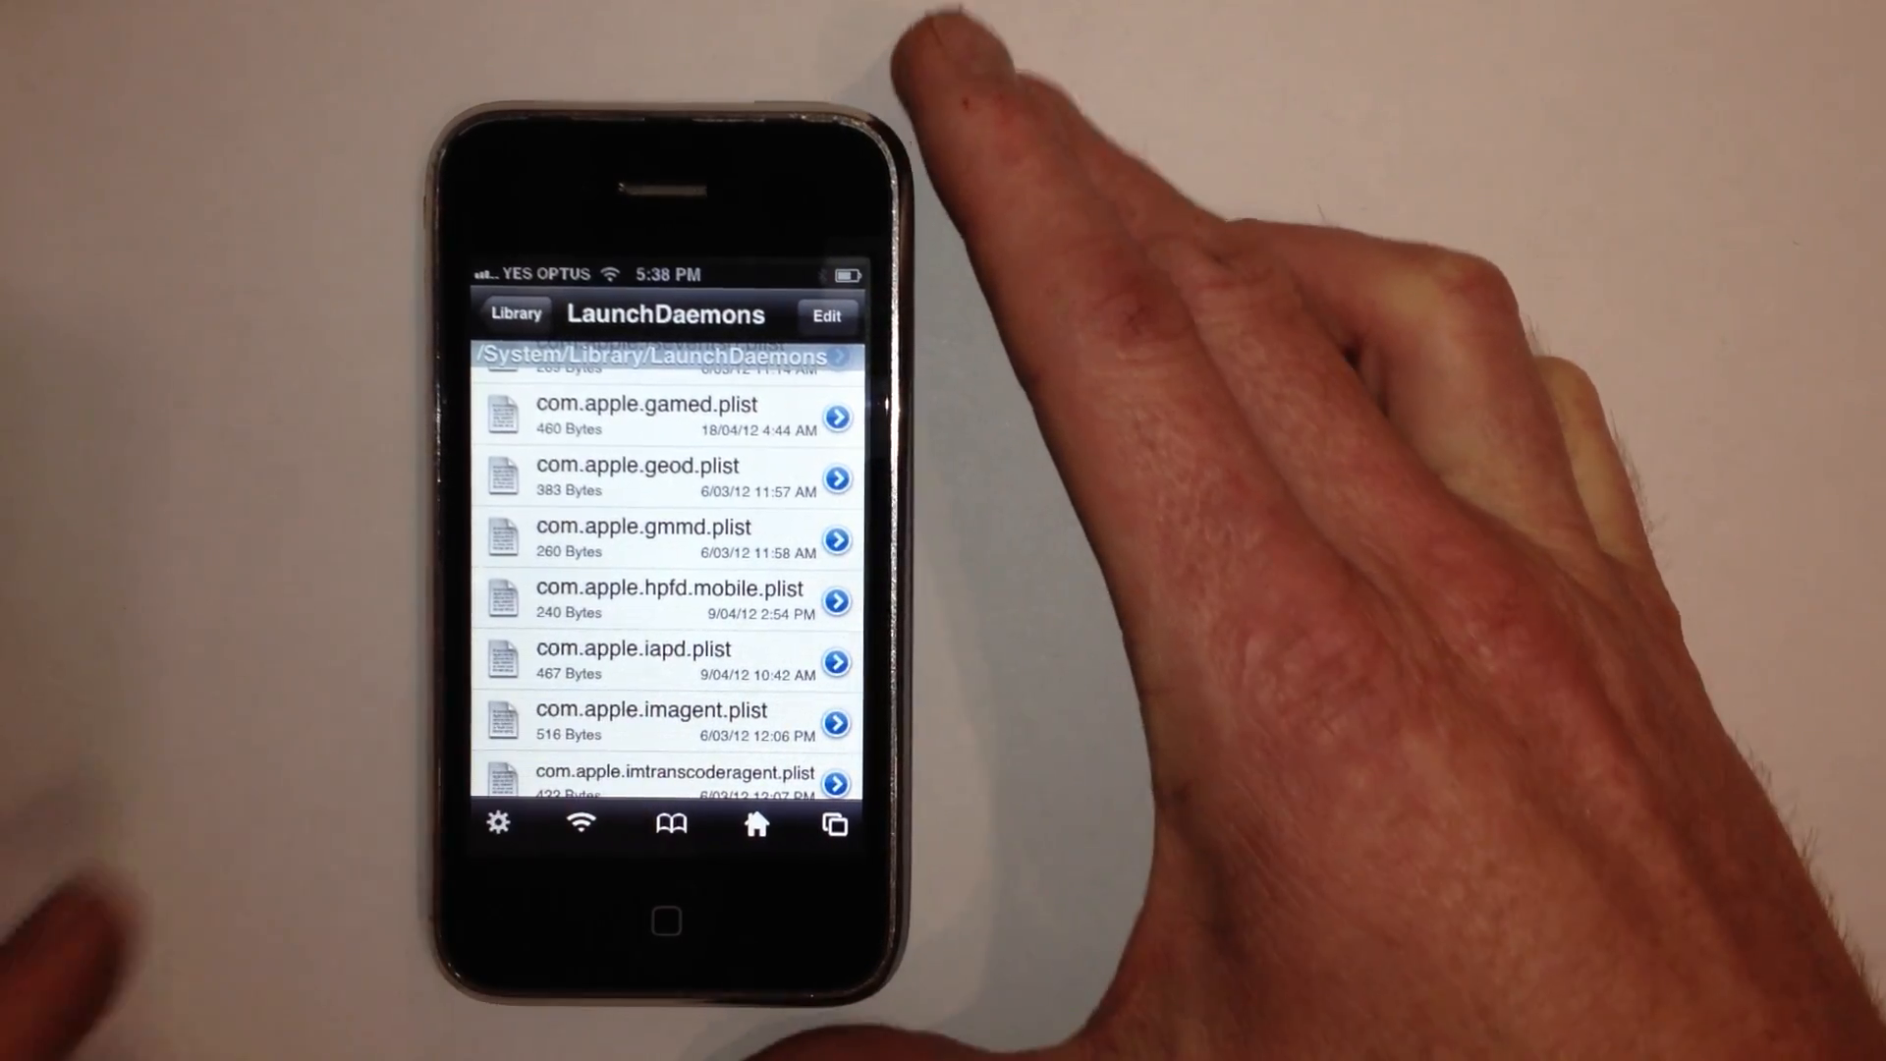
- Delete com.apple.iapd.plist from the LaunchDaemons folder
{"action": "left_click", "coordinate": [636, 660]}
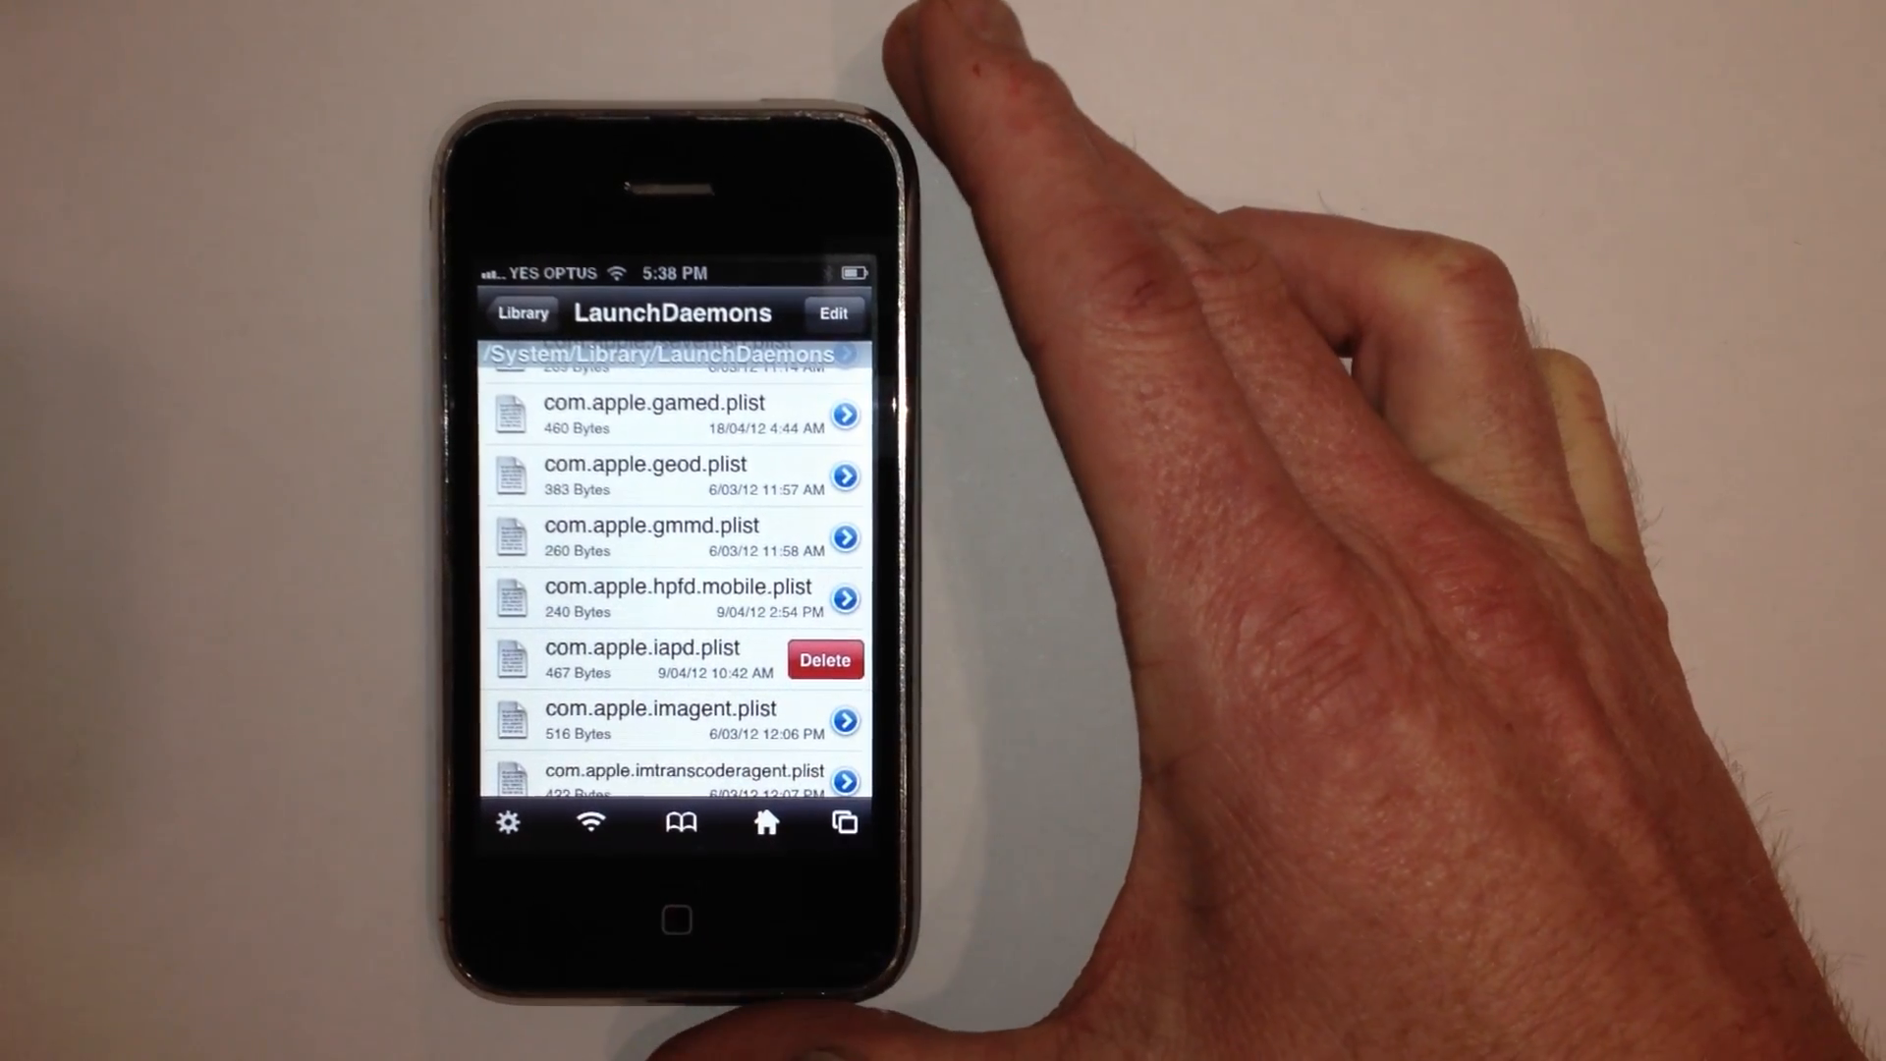
{"action": "left_click", "coordinate": [823, 660]}
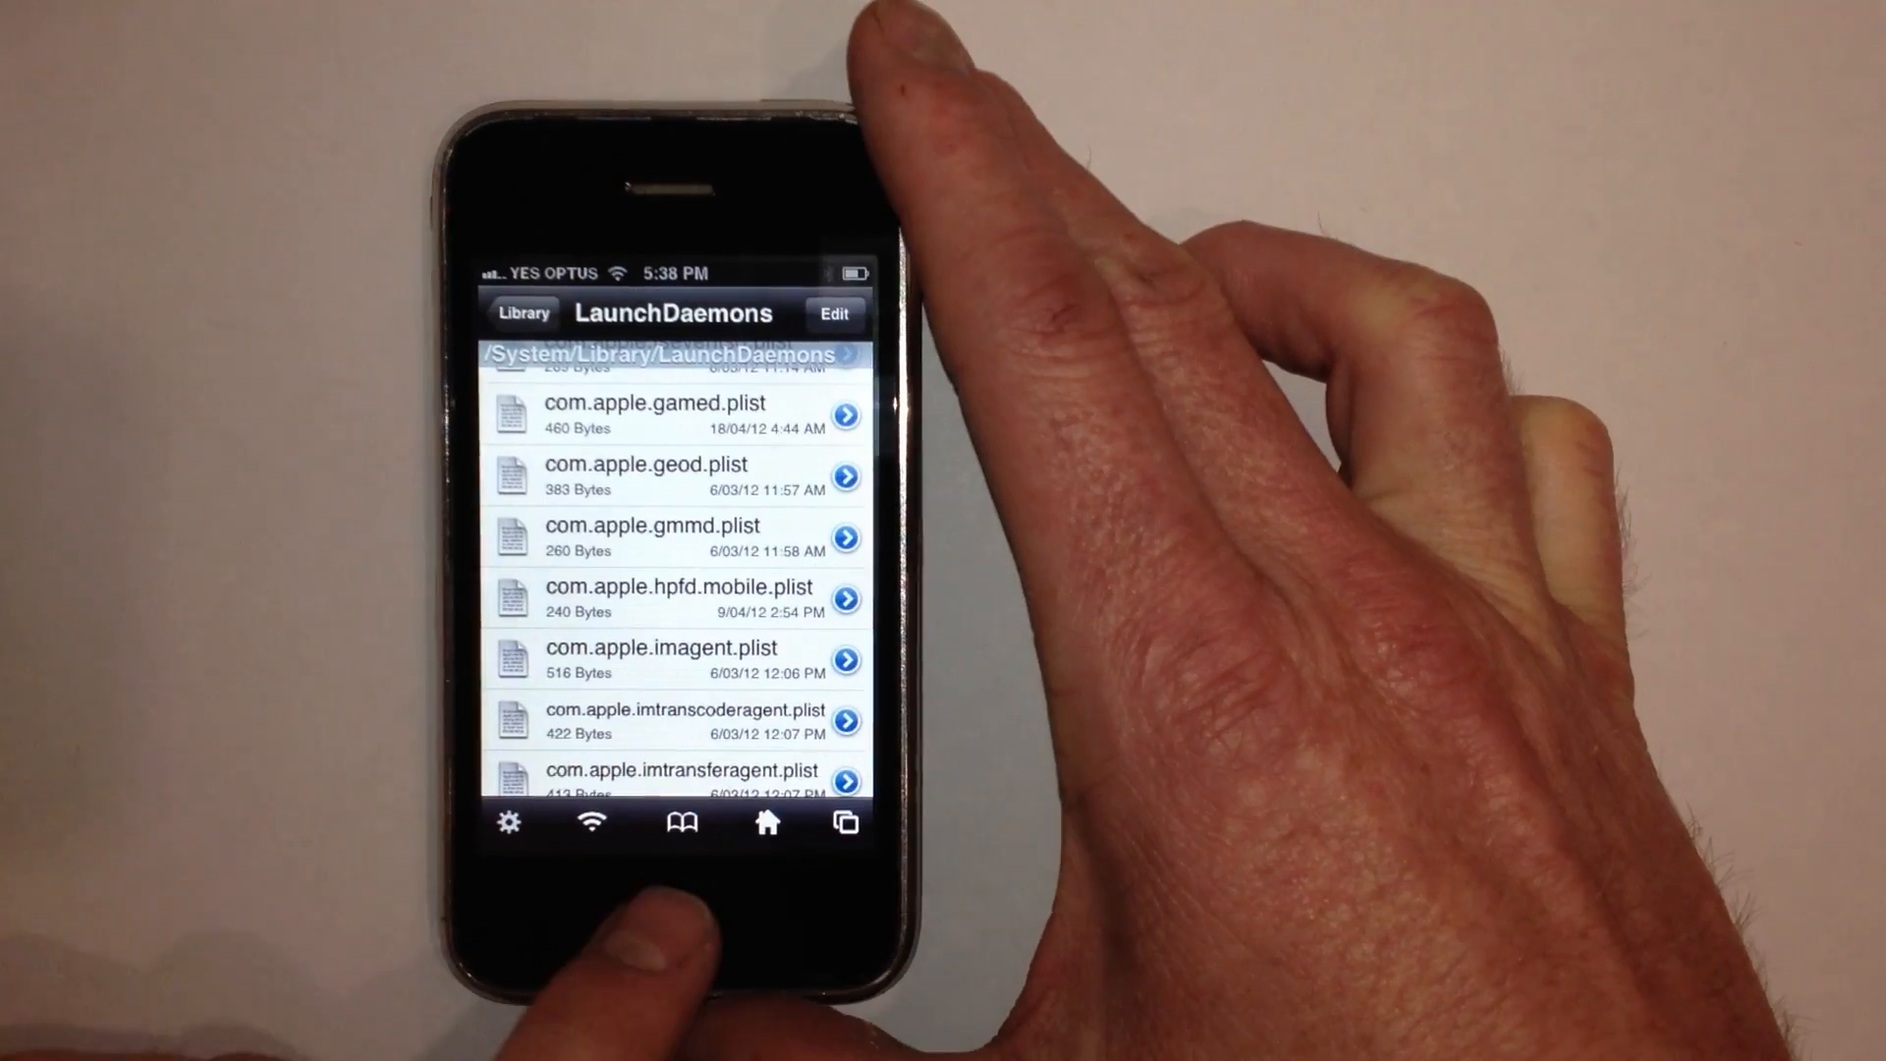
- Exit iFile to the home screen
{"action": "left_click", "coordinate": [693, 917]}
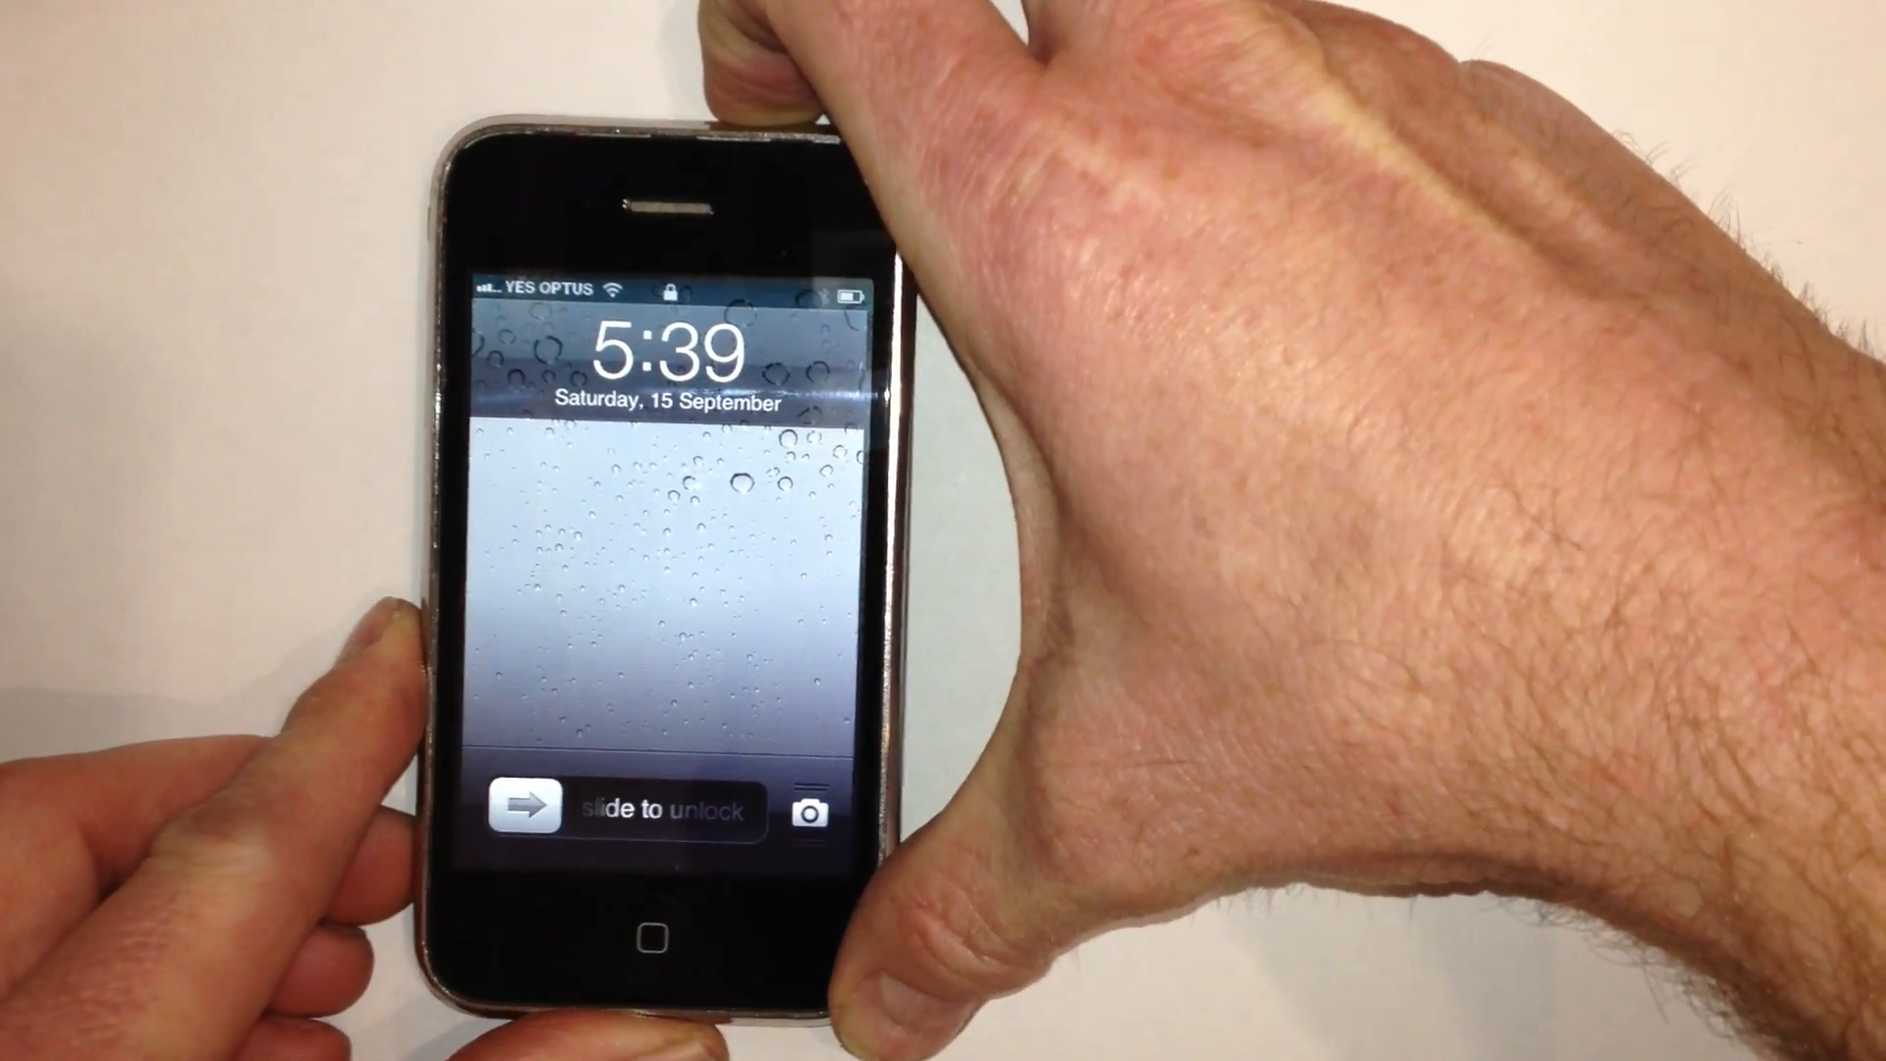
- Power the phone off with the Sleep/Wake button, boot it back up and slide to unlock
{"action": "key", "text": "power"}
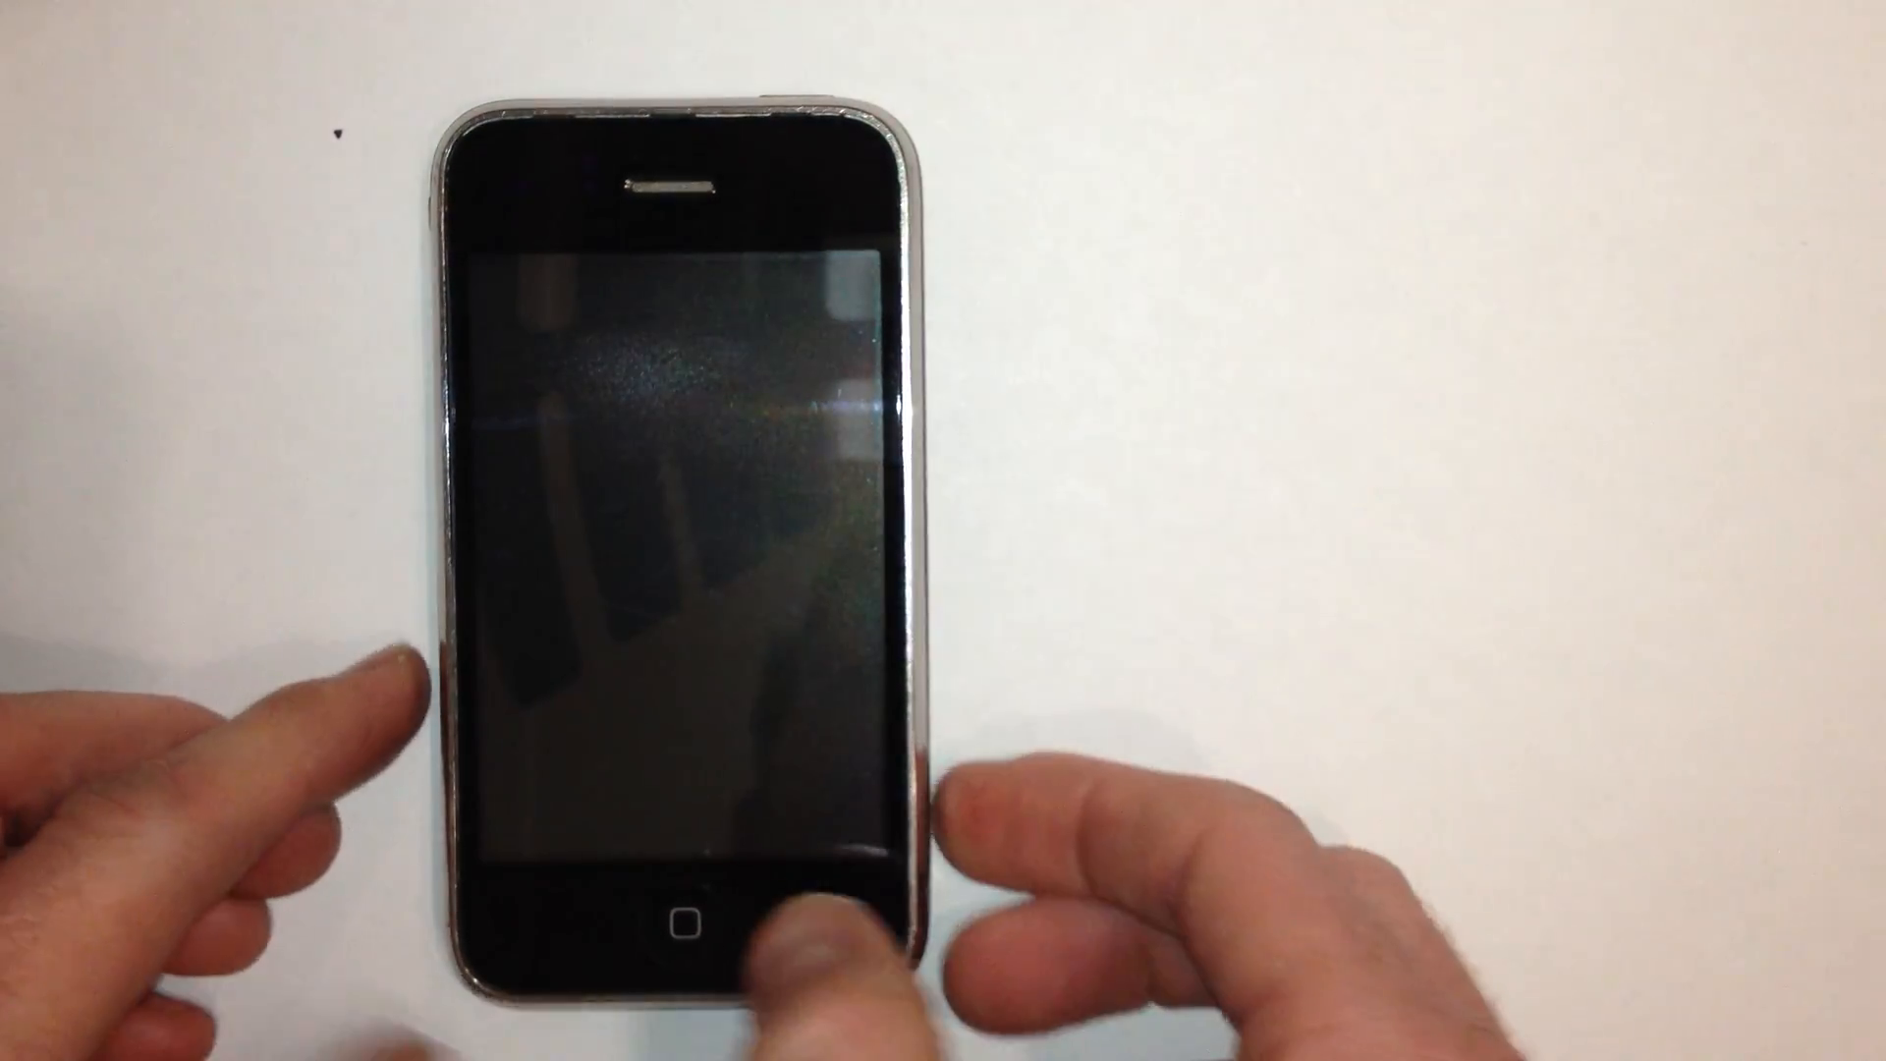
{"action": "left_click", "coordinate": [676, 902]}
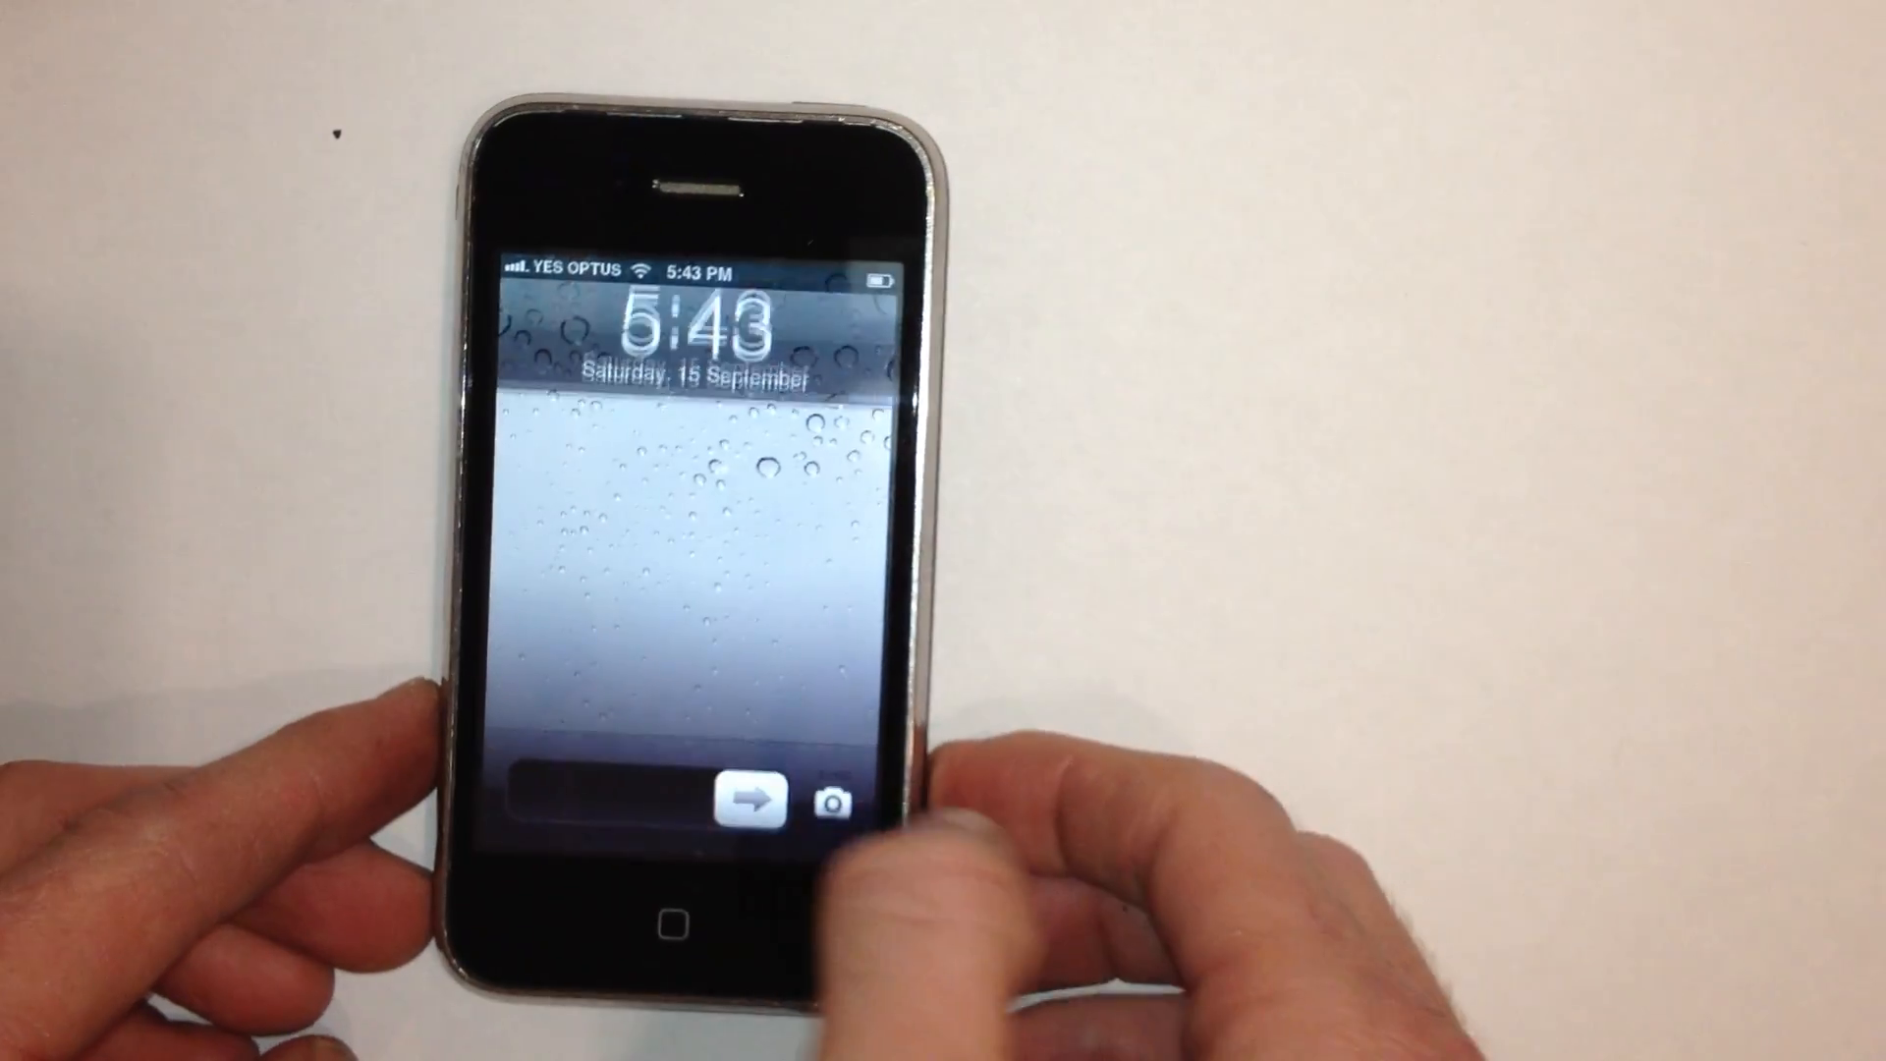